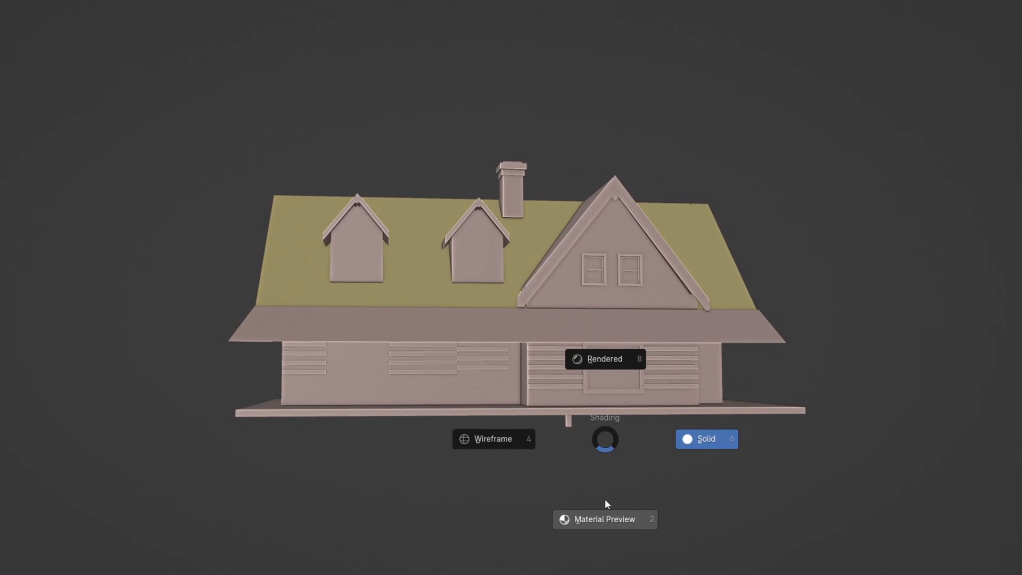
# - Change viewport shading, enable camera Background Images and load the FARGO reference photo
pyautogui.click(604, 358)
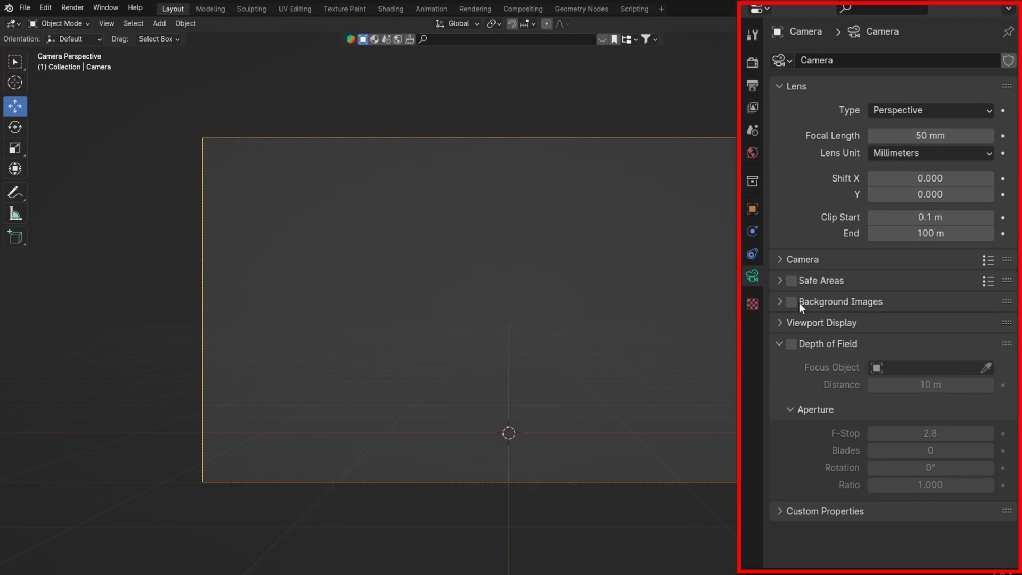
pyautogui.click(790, 302)
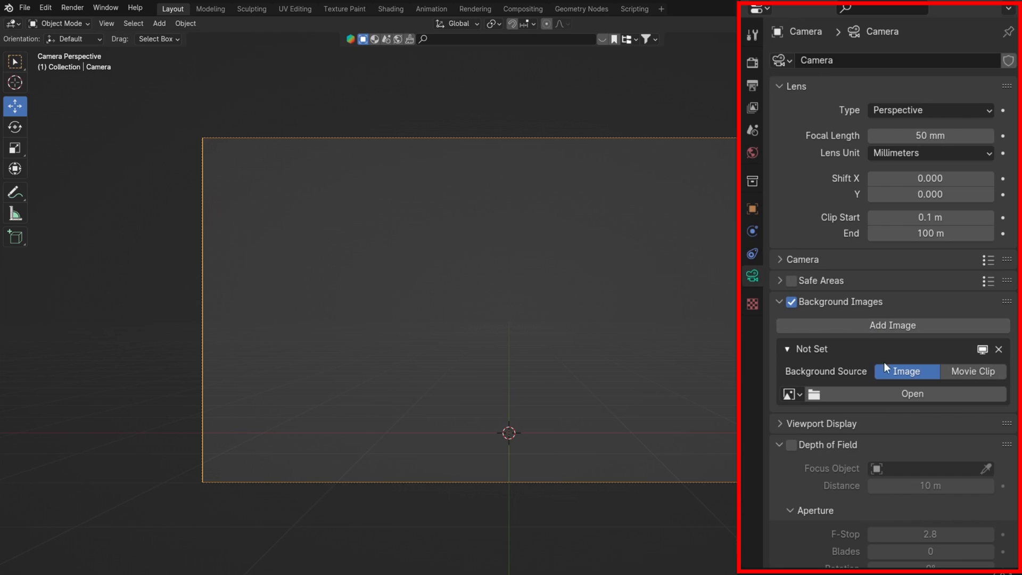
pyautogui.click(911, 392)
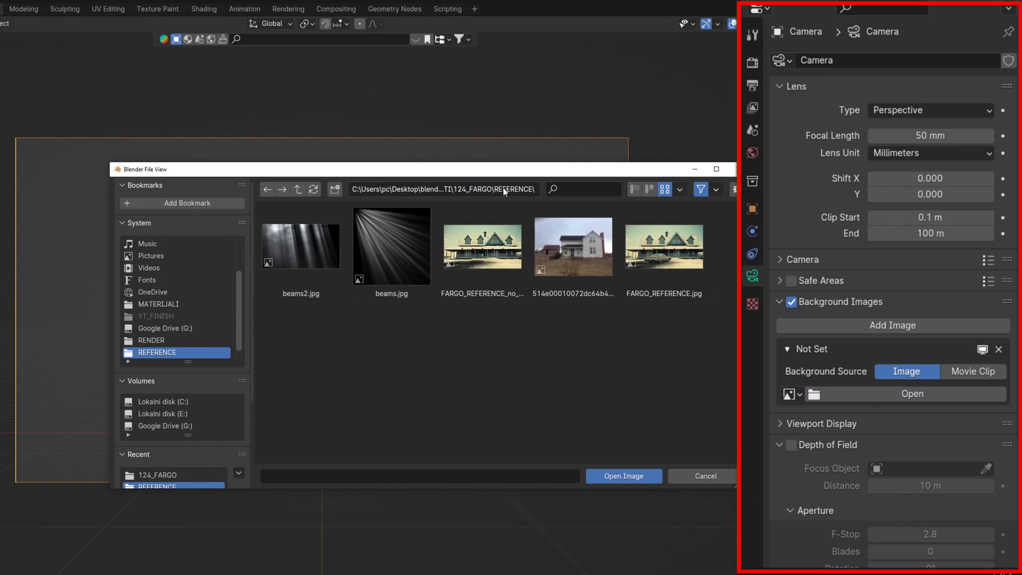
pyautogui.click(620, 475)
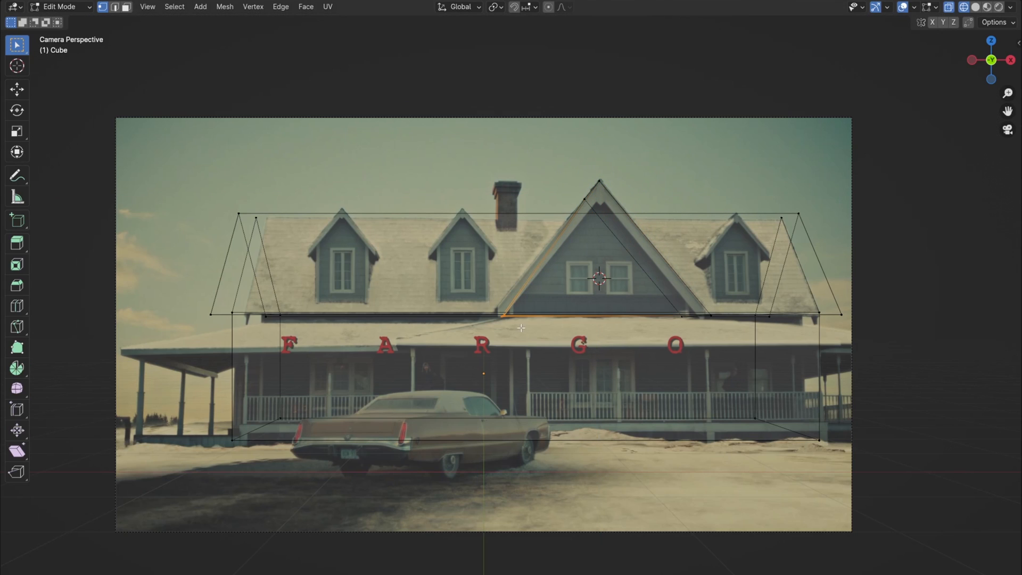
pyautogui.moveTo(540, 223)
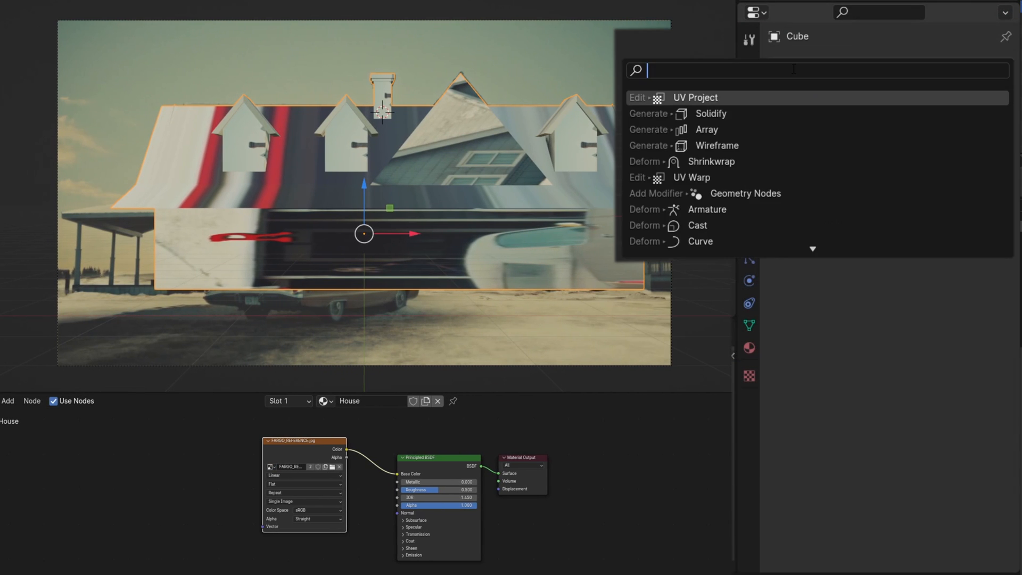
# - Add a camera UV Project modifier to the house and remove its Subdivision smoothing
pyautogui.click(695, 97)
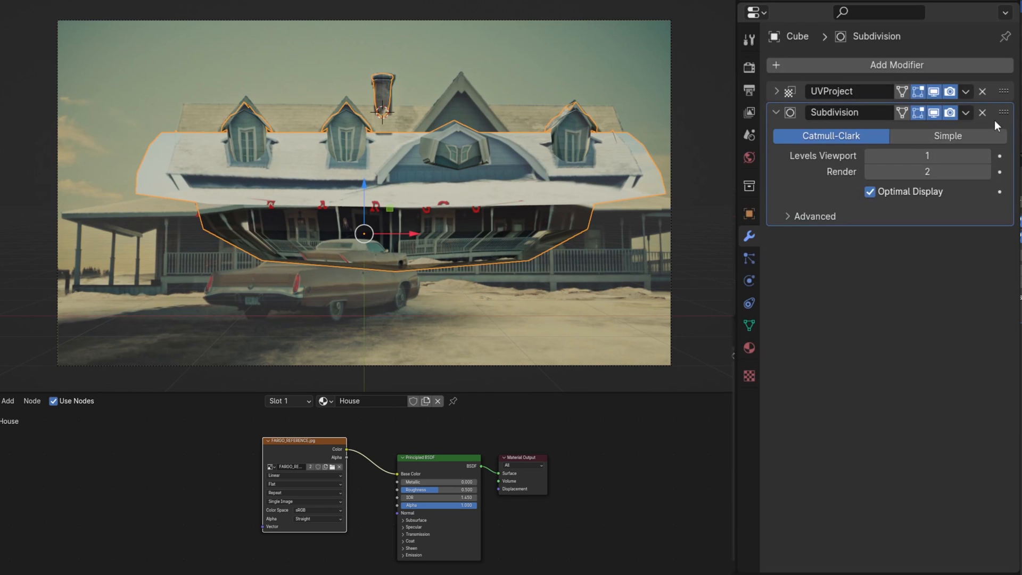
pyautogui.click(946, 136)
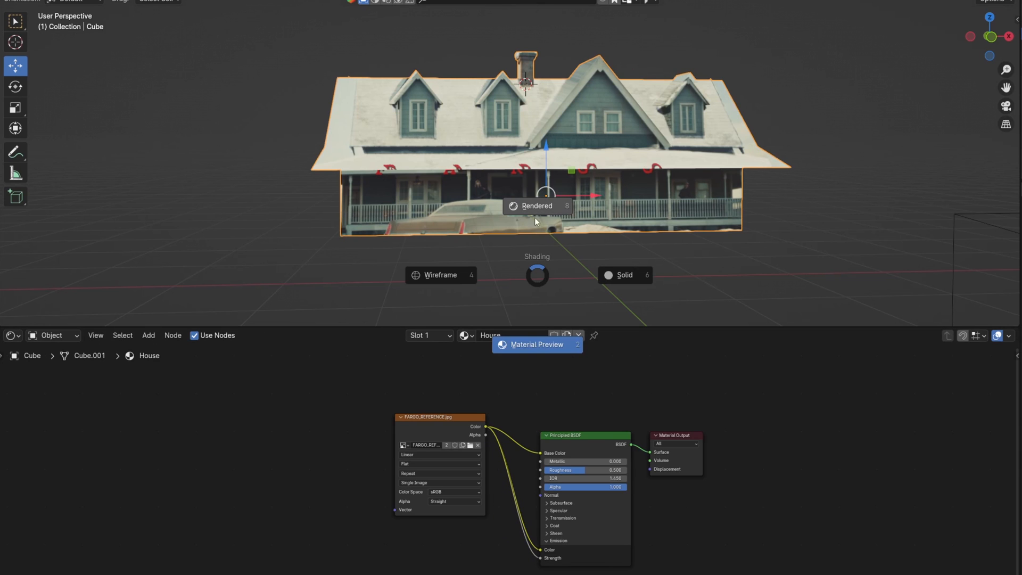
# - Switch to Rendered shading and add a material node found by searching 'm'
pyautogui.click(536, 205)
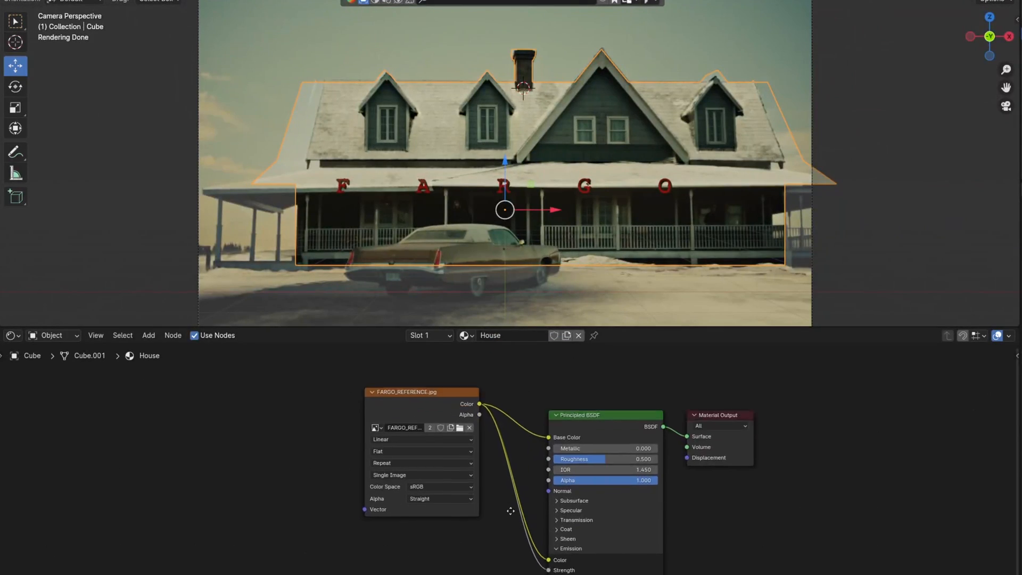
pyautogui.write('m')
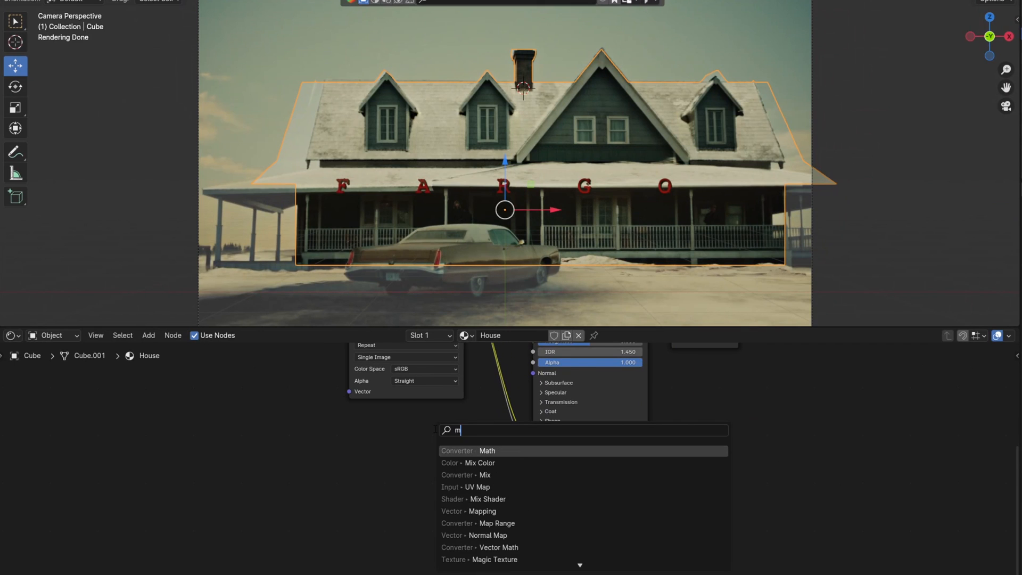
pyautogui.click(487, 450)
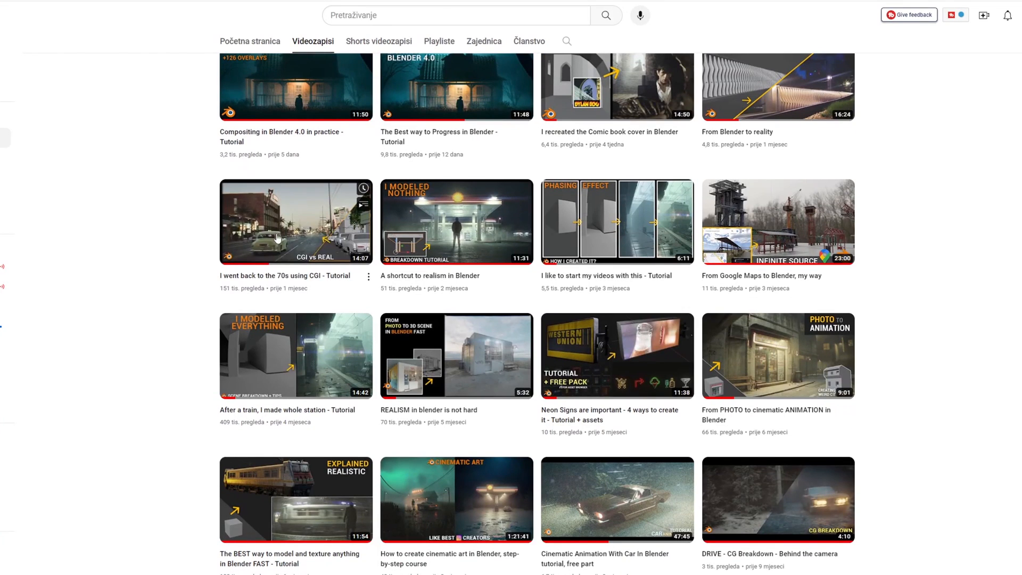
# - Open a Blender tutorial video from the channel's Videos grid
pyautogui.click(295, 222)
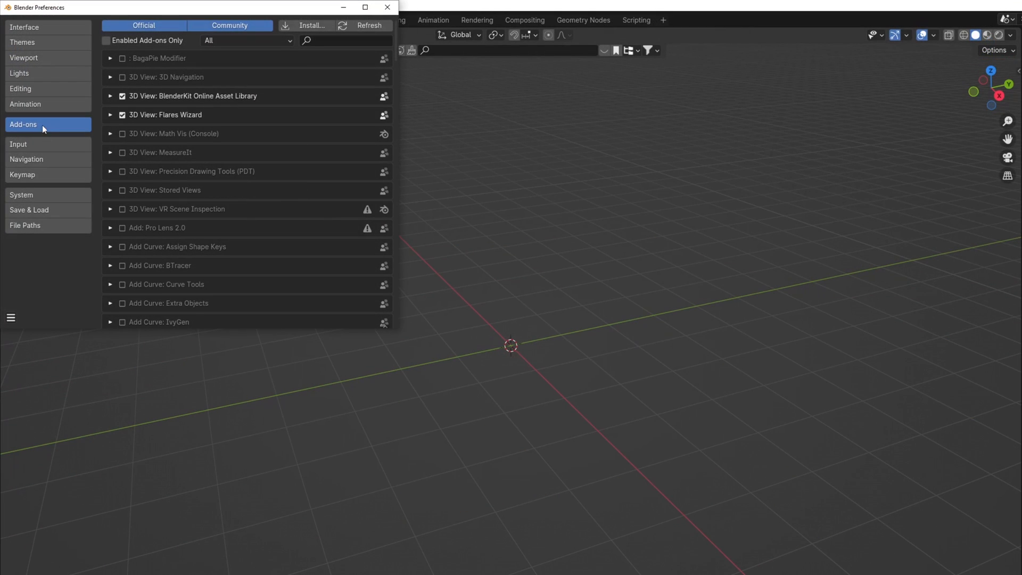
# - Enable the A.N.T. Landscape add-on and add a landscape mesh
pyautogui.write('land')
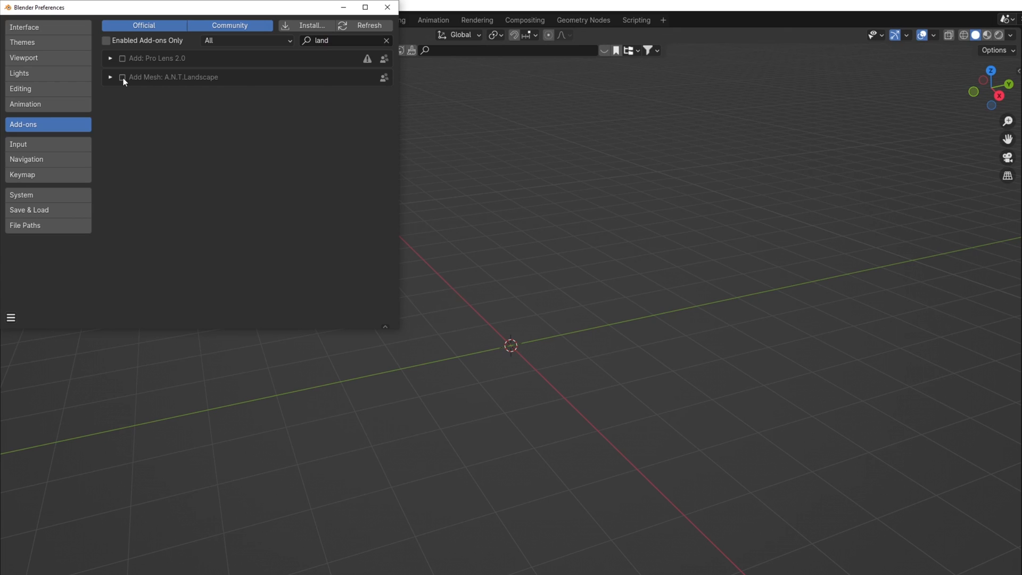
pyautogui.click(387, 7)
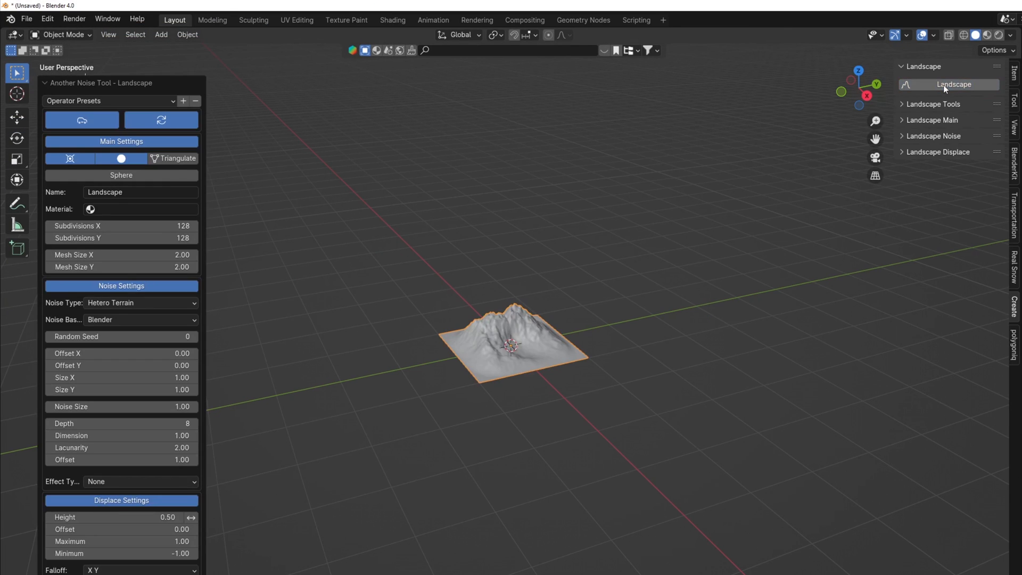
pyautogui.click(109, 101)
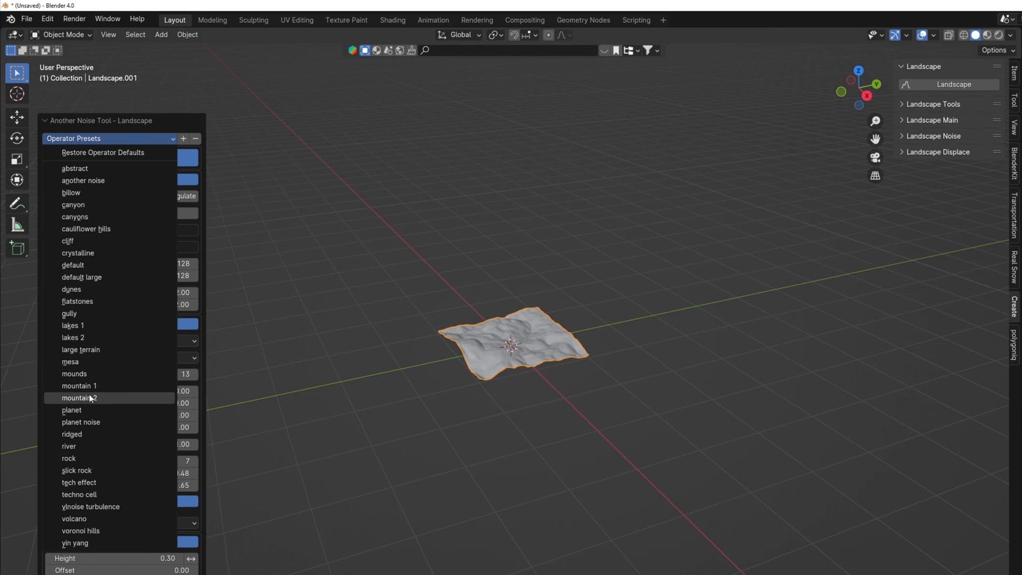
# - Apply a terrain preset and cycle noise types to Shattered hTerrain at size 10
pyautogui.click(78, 398)
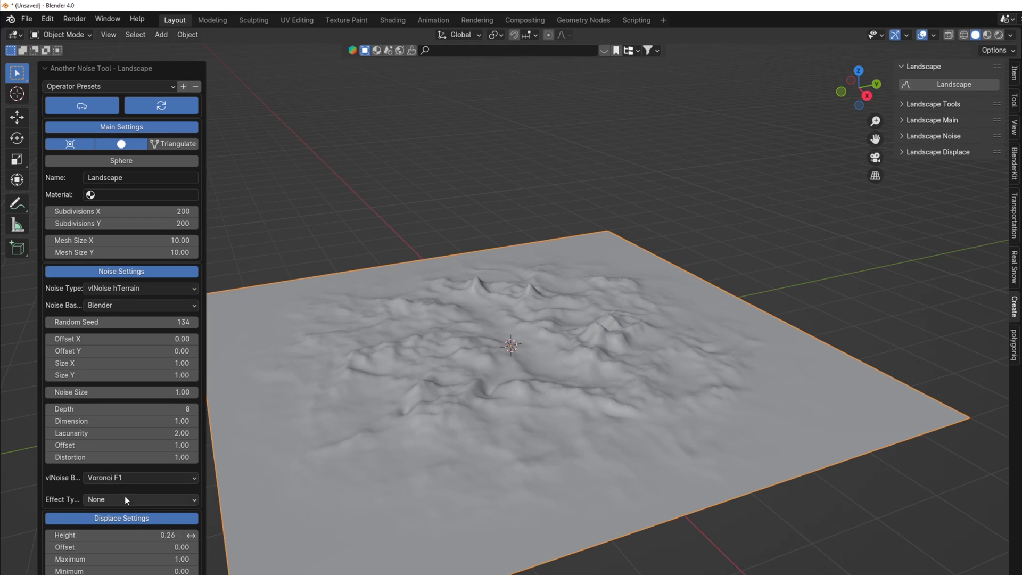
pyautogui.click(139, 288)
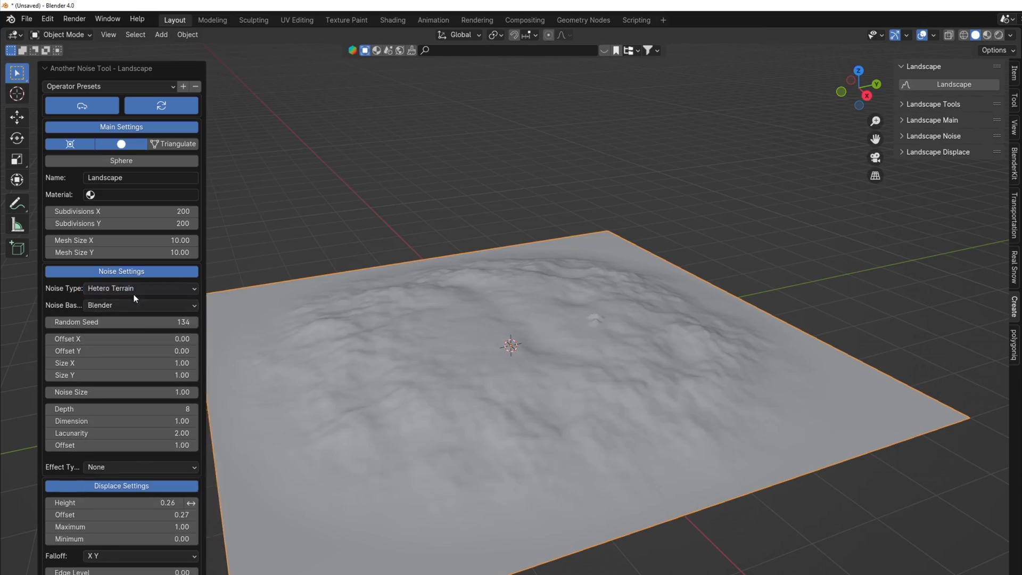
pyautogui.click(138, 288)
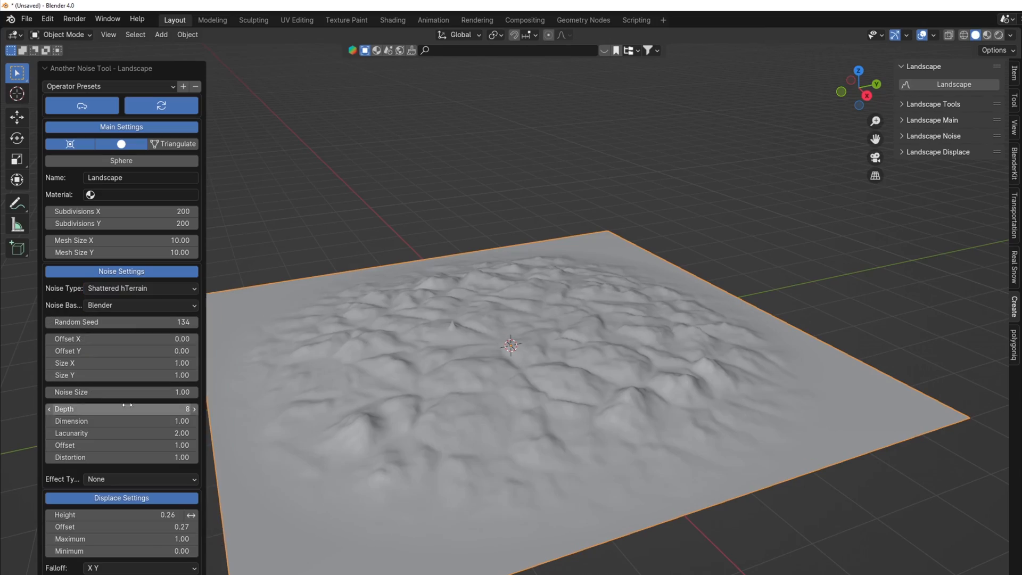
pyautogui.click(139, 288)
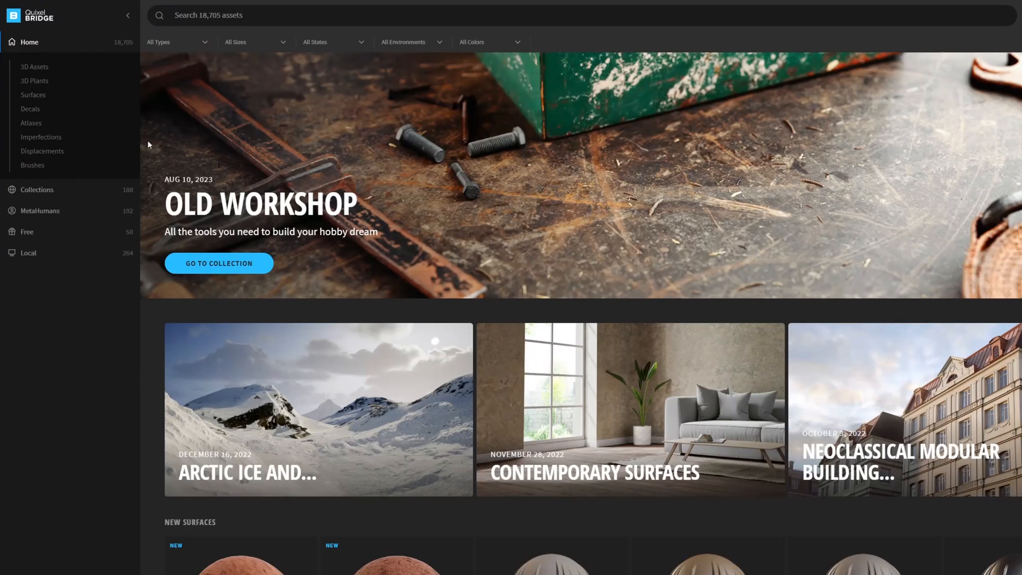
# - Filter Quixel Bridge Surfaces to Snow and scroll through the snow materials
pyautogui.click(33, 95)
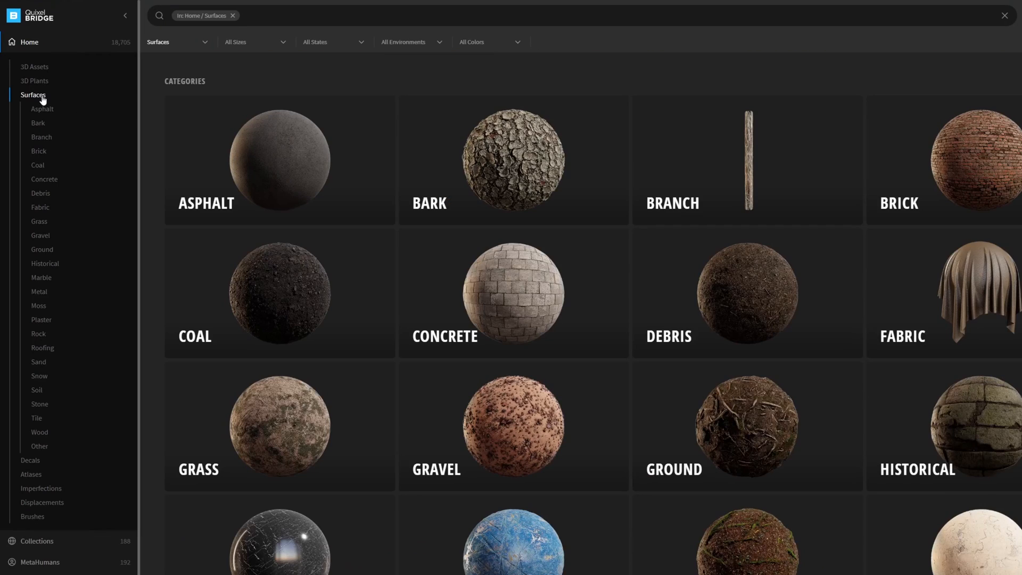
pyautogui.click(39, 375)
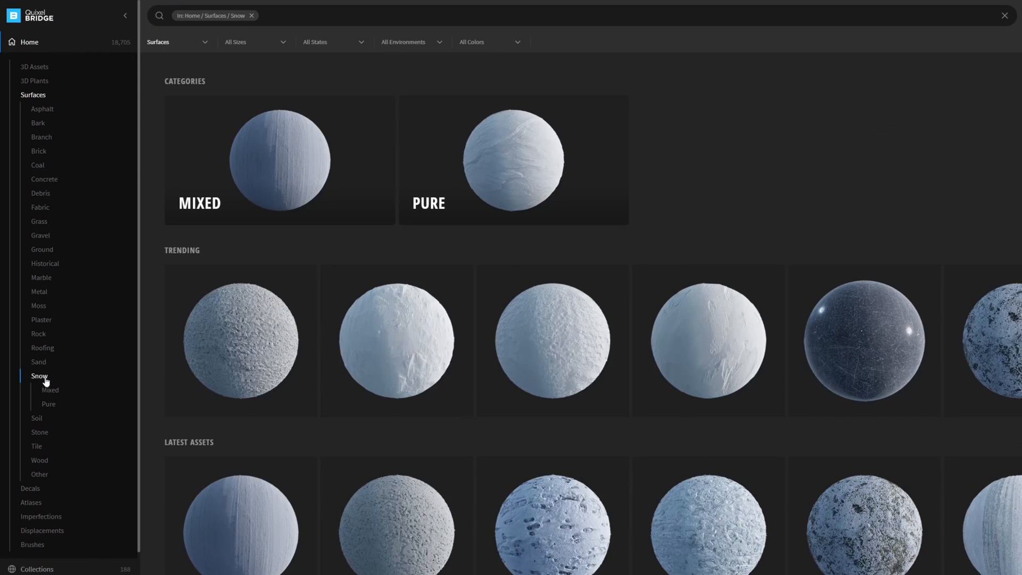
pyautogui.scroll(-3)
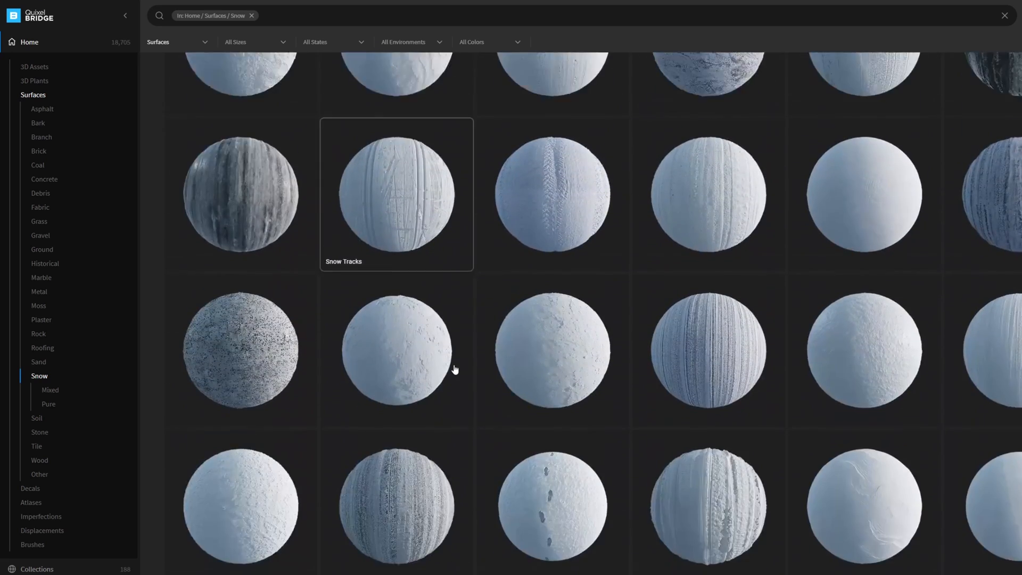
pyautogui.scroll(-3)
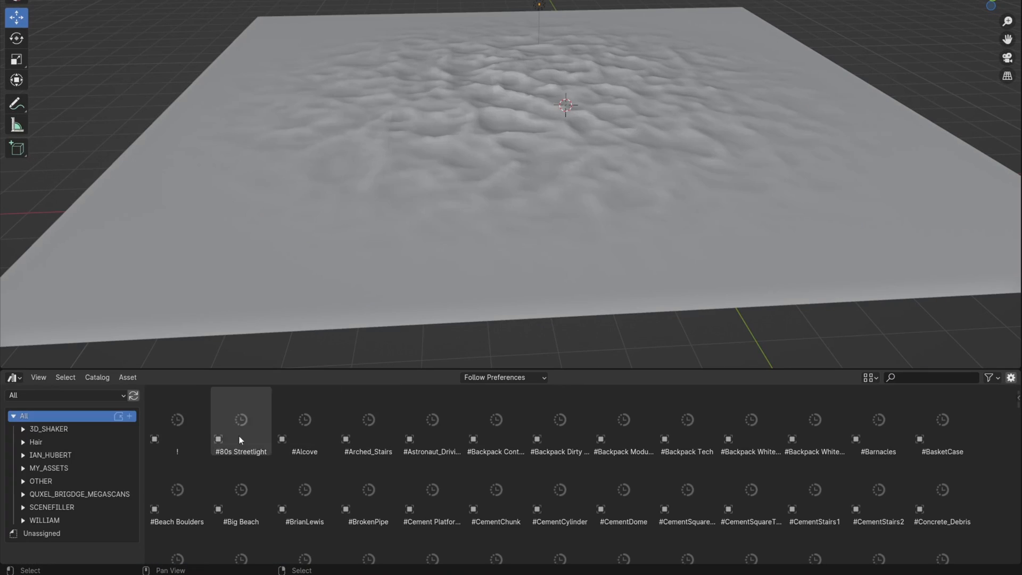
# - Open the Megascans SURFACE > SNOW catalog and change the viewport shading
pyautogui.click(55, 432)
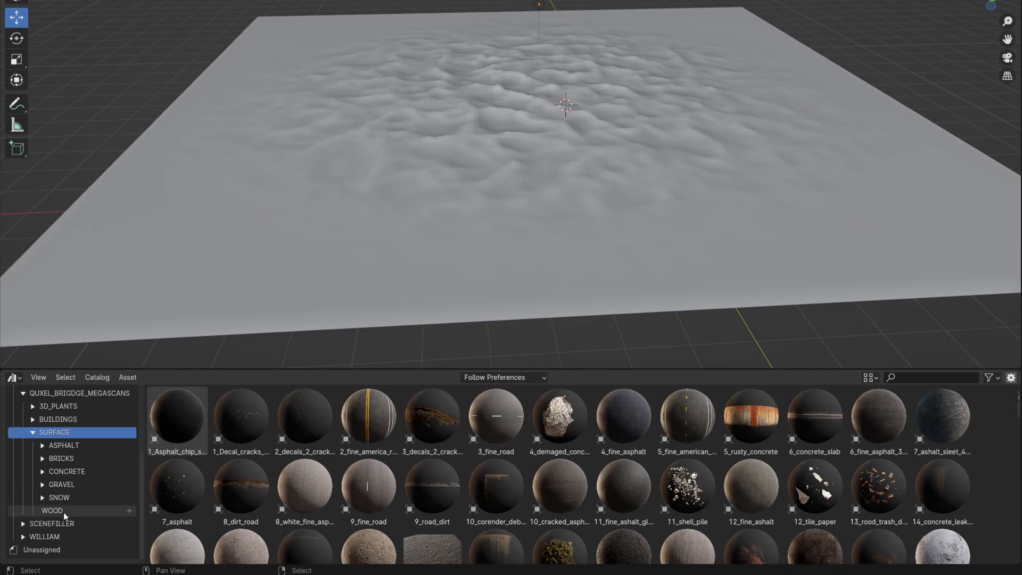
pyautogui.click(58, 497)
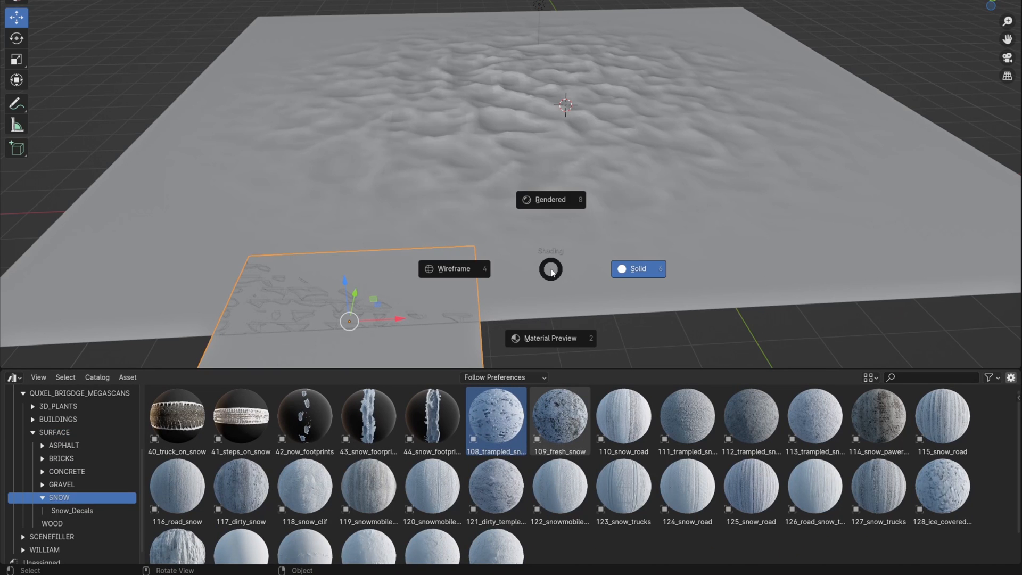
pyautogui.click(549, 338)
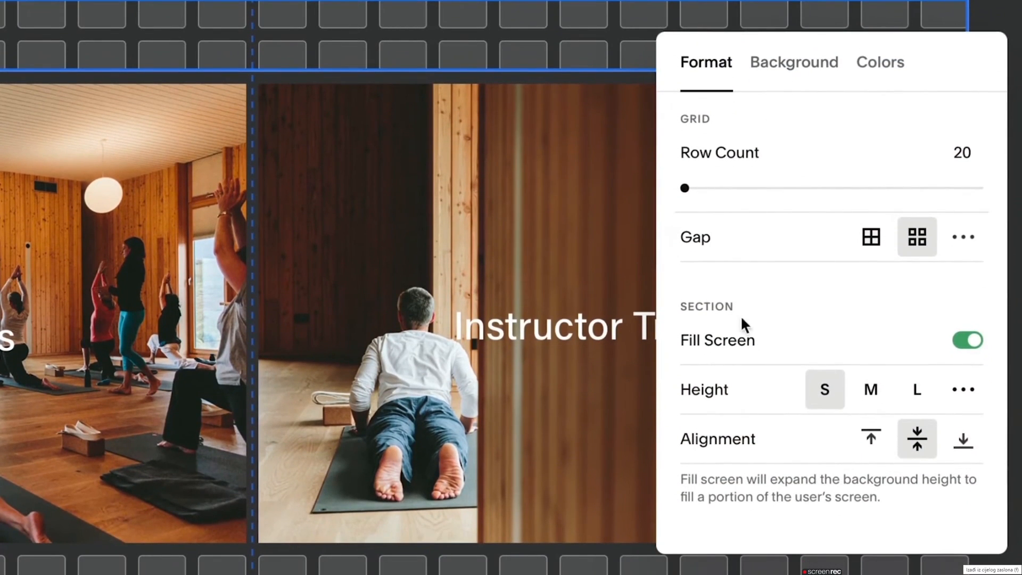
# - Browse Squarespace palettes and Email Campaigns, then reach the app's Google Play listing
pyautogui.click(794, 62)
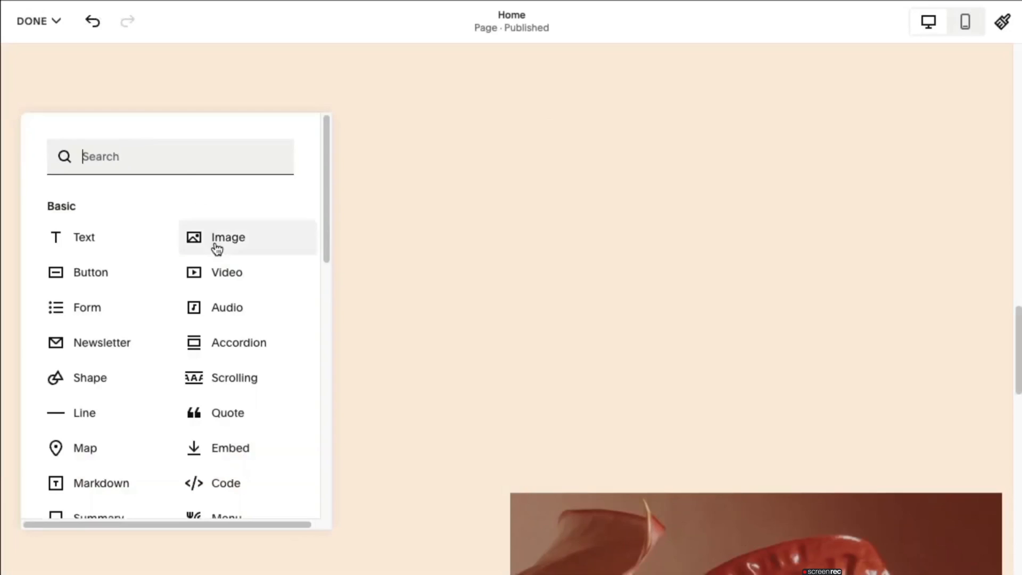
pyautogui.click(226, 272)
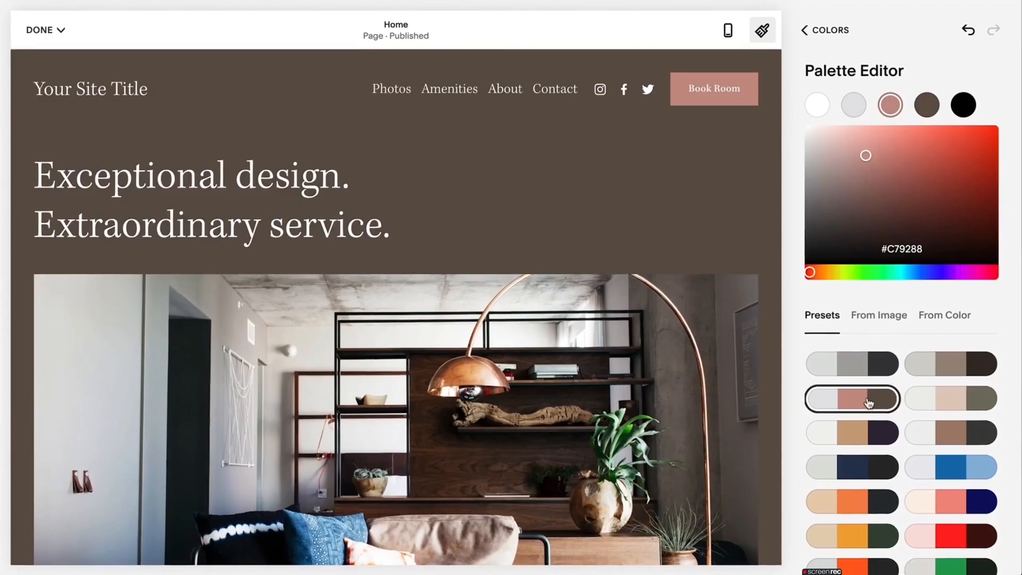
pyautogui.click(852, 502)
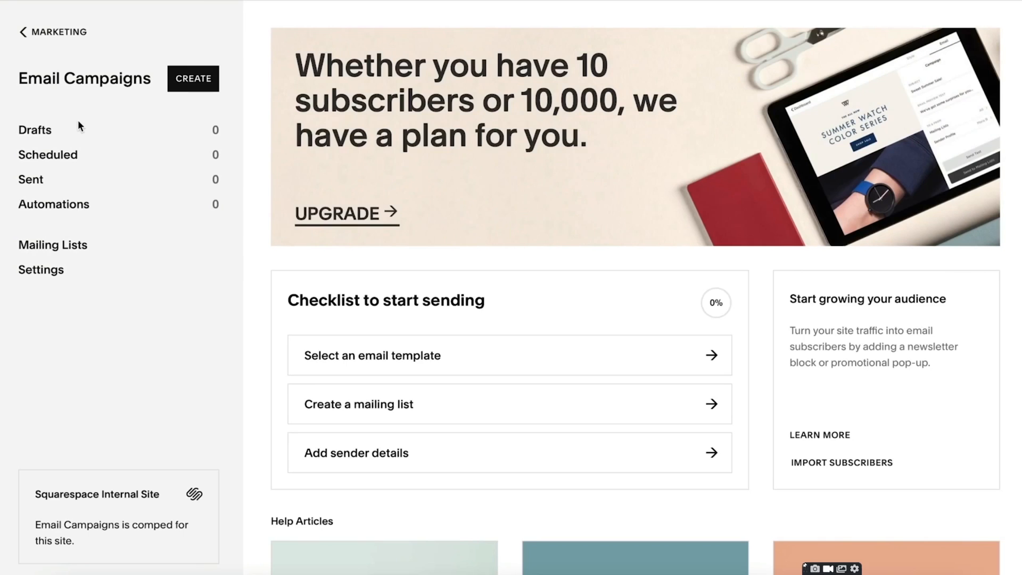
pyautogui.moveTo(97, 129)
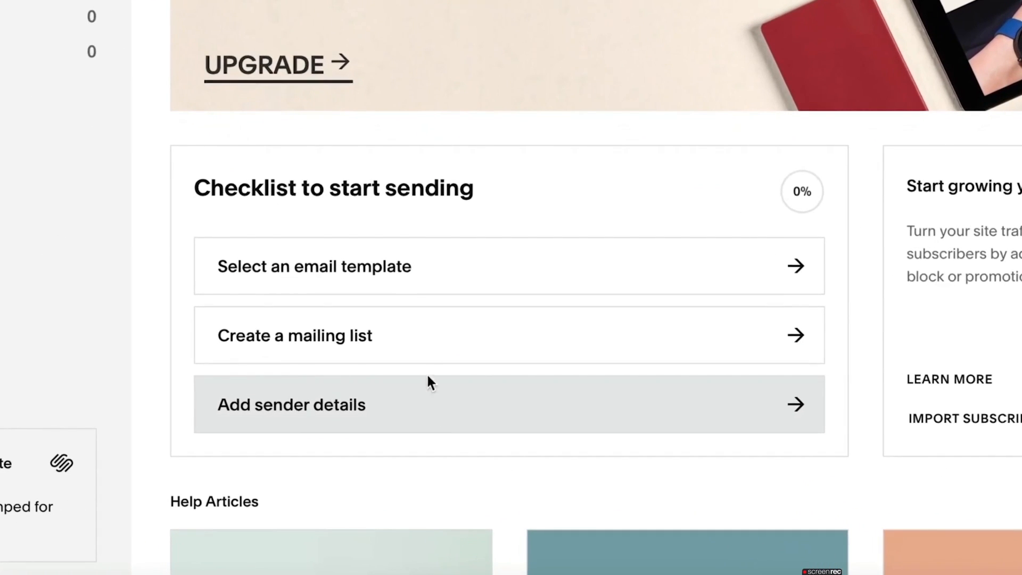
pyautogui.moveTo(427, 335)
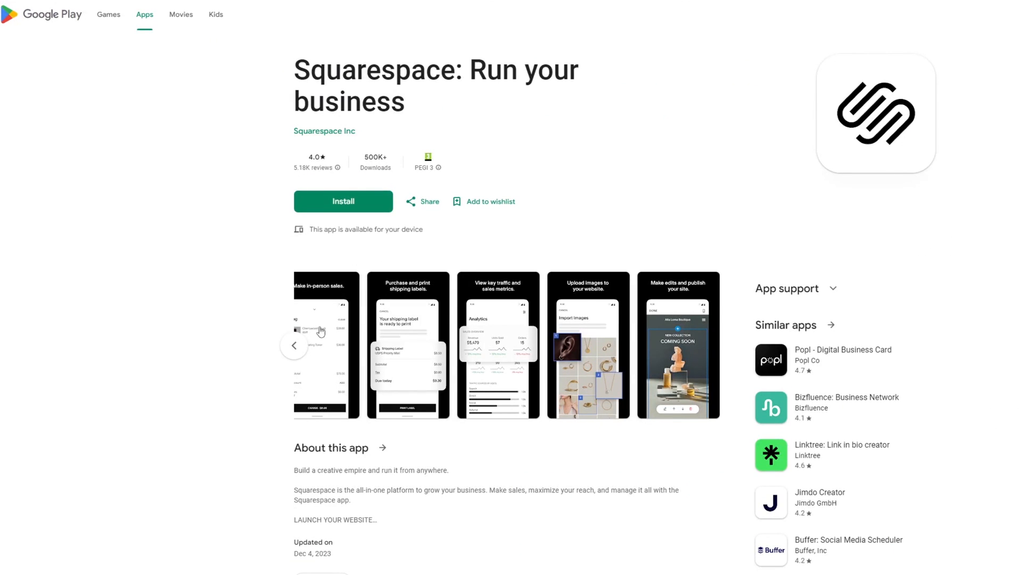
# - Select the 'It all begins with an idea' hero section to show its layout options
pyautogui.click(497, 345)
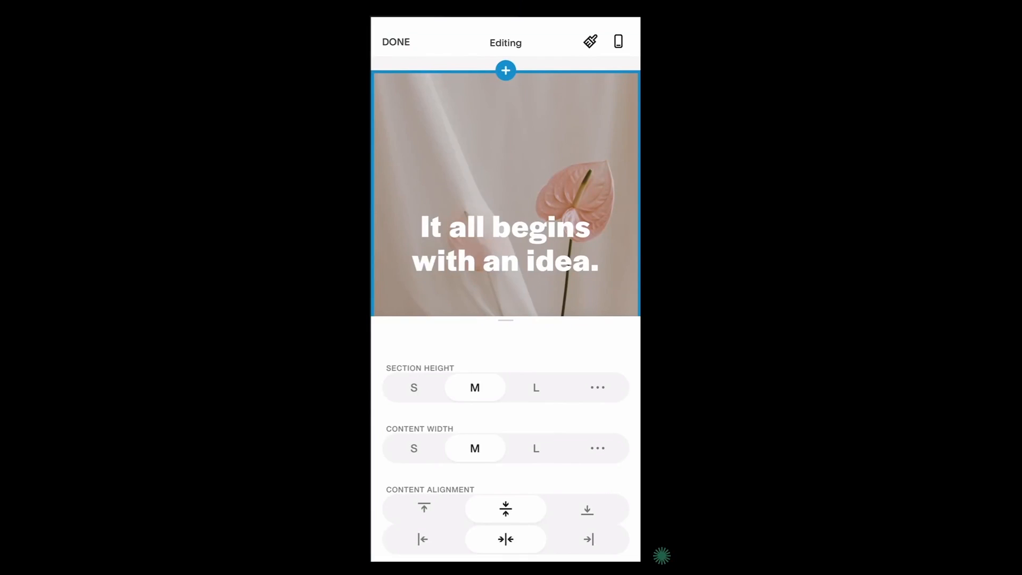
pyautogui.click(413, 387)
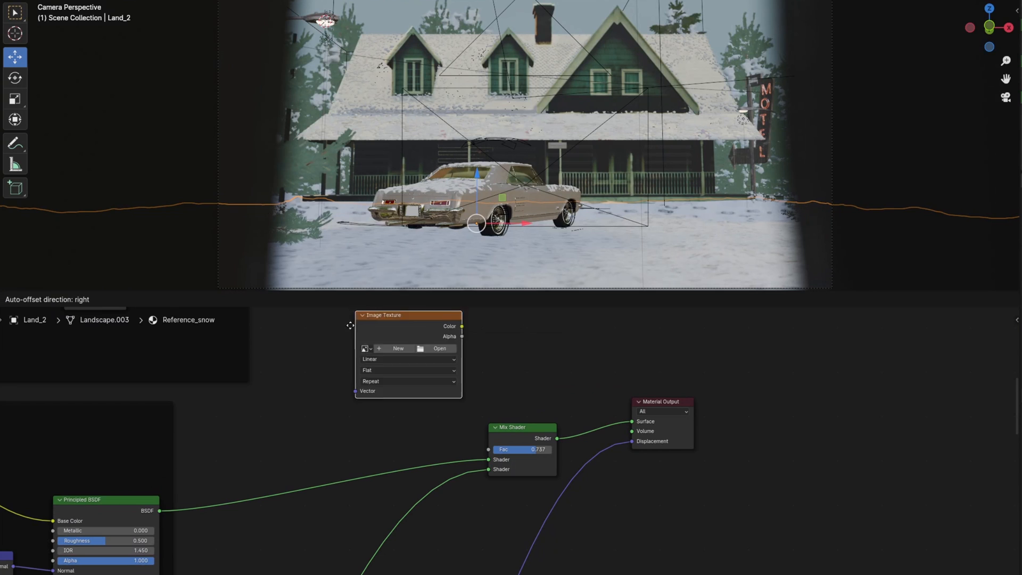
# - Create a black image texture named Mask and switch to Texture Paint mode
pyautogui.click(398, 348)
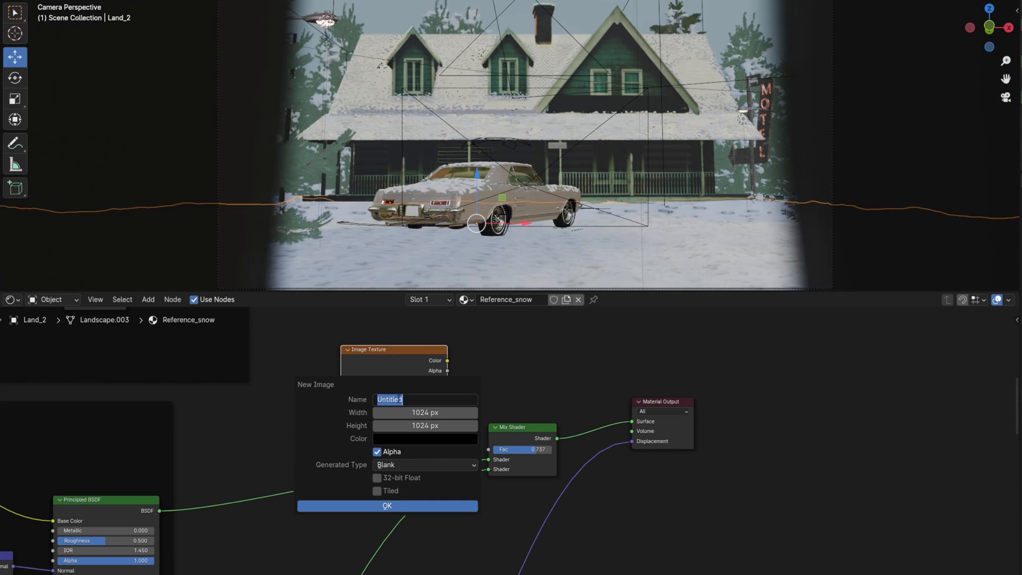
pyautogui.write('Mask')
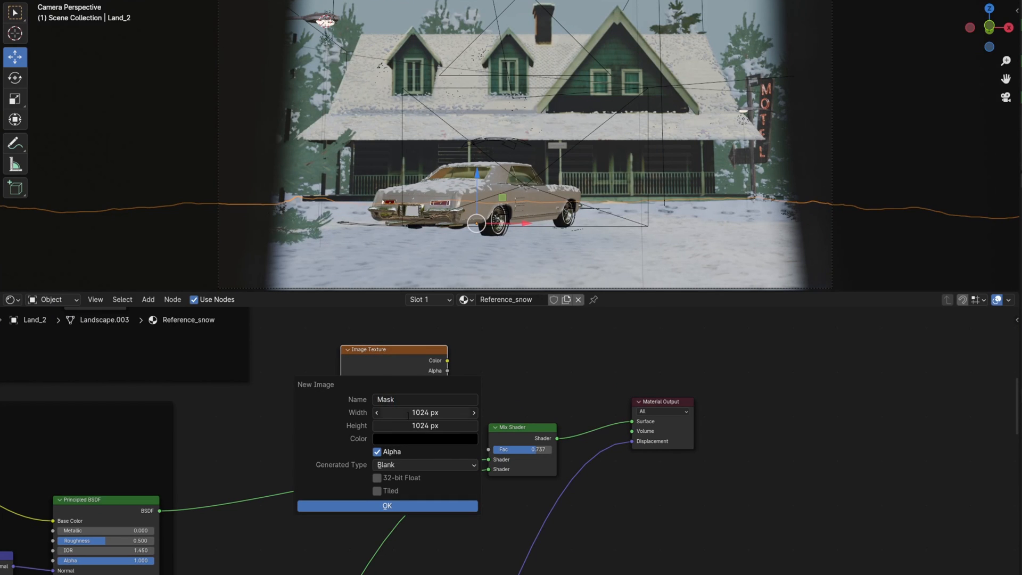
pyautogui.click(425, 438)
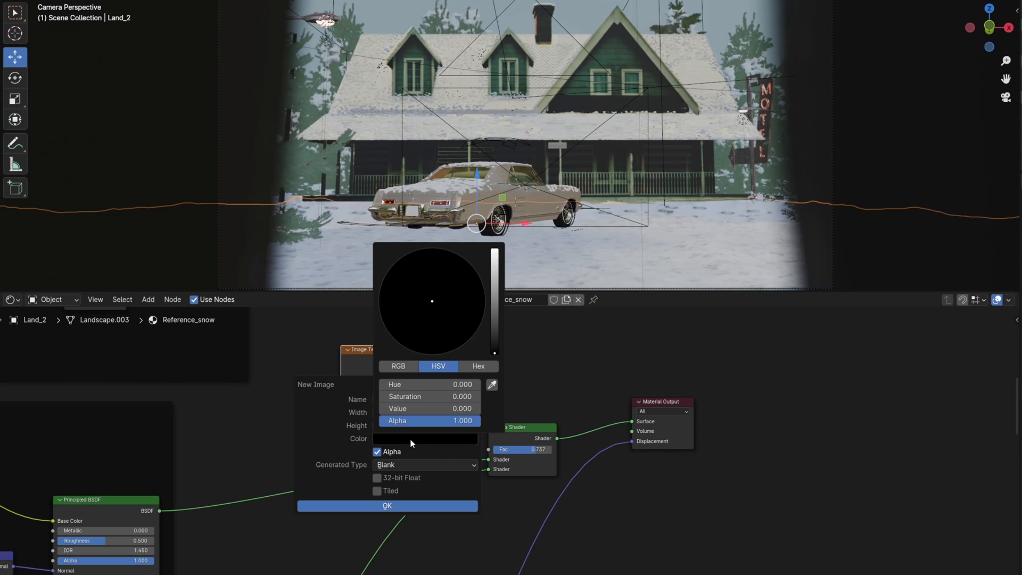
pyautogui.click(387, 506)
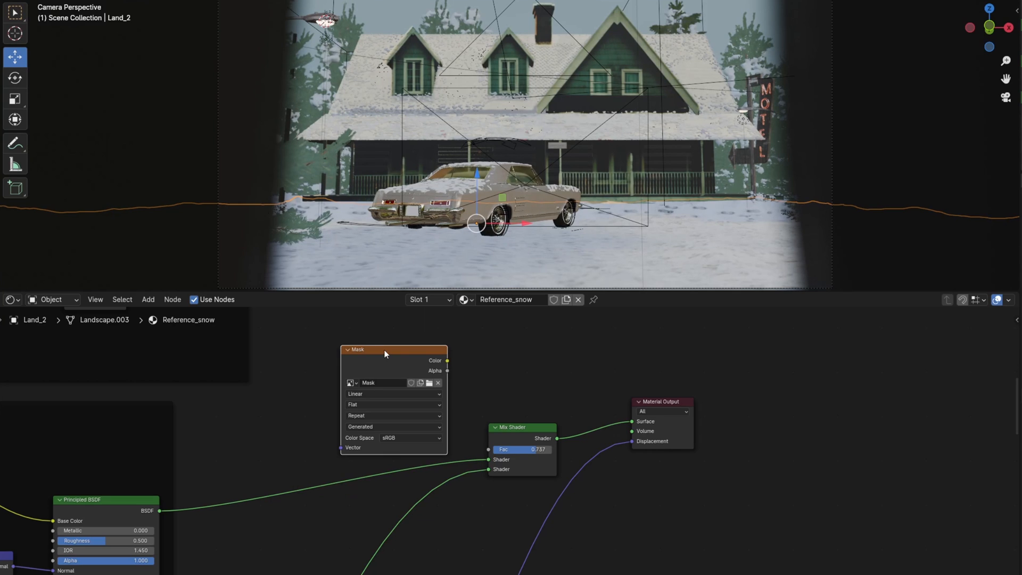
pyautogui.click(61, 6)
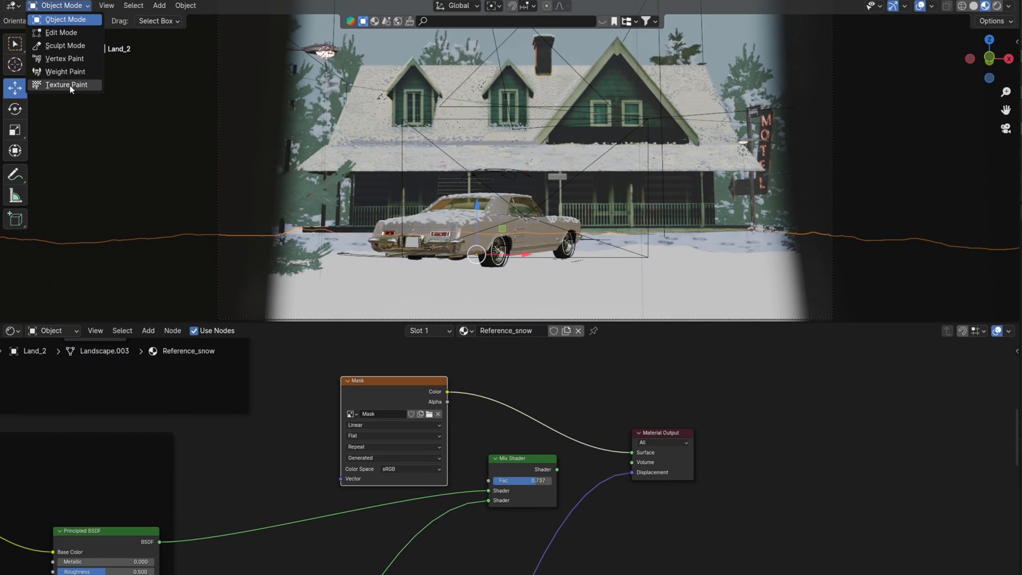
pyautogui.click(66, 85)
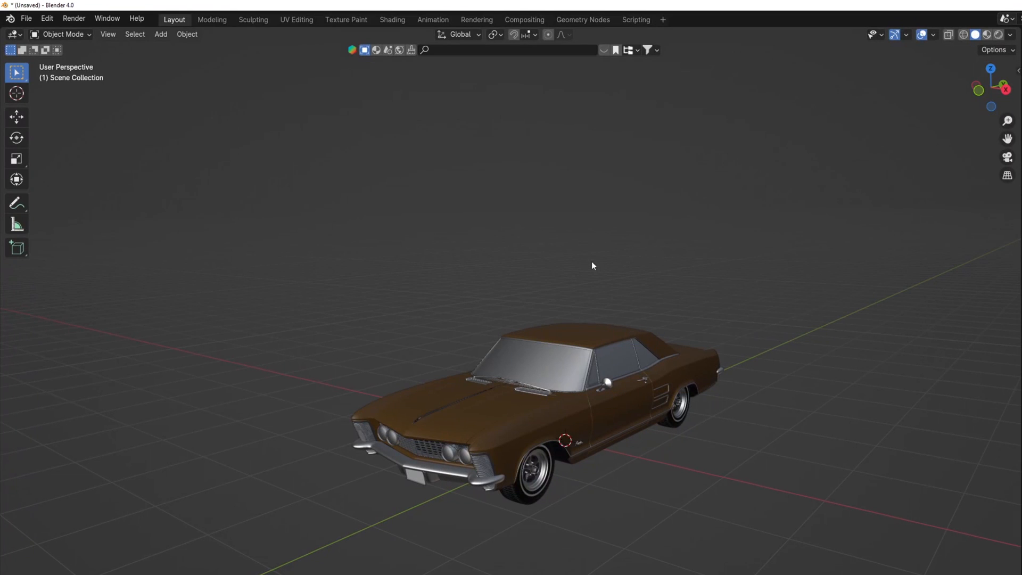
# - Enable the Object: Real Snow add-on found by searching 'real' in Preferences
pyautogui.click(46, 17)
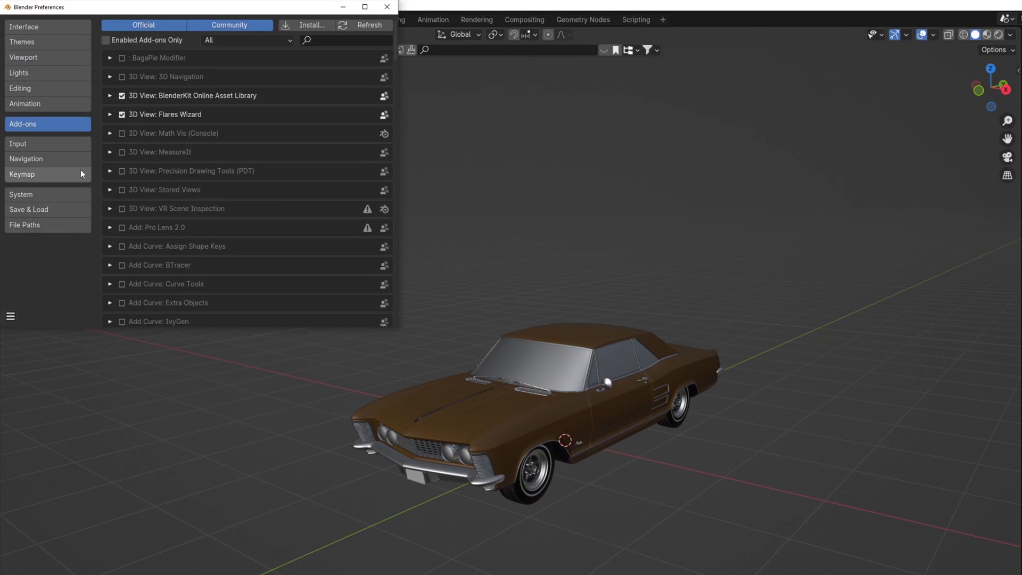
pyautogui.write('real')
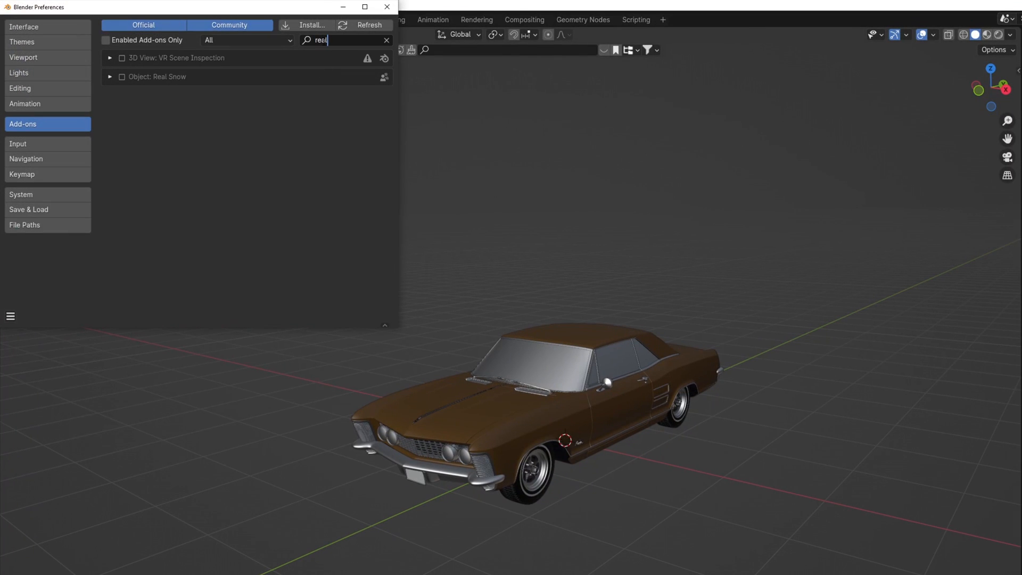
pyautogui.click(122, 76)
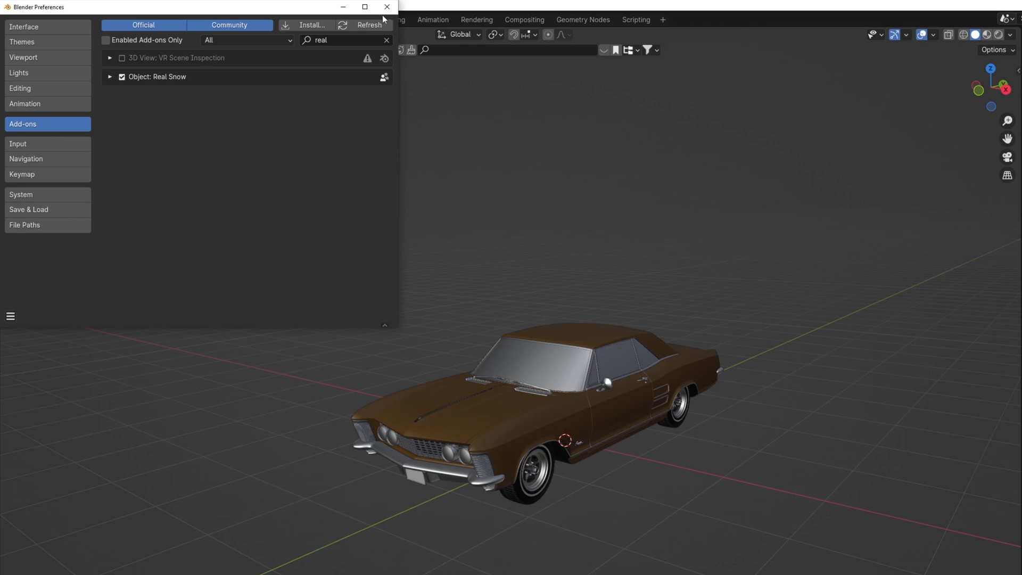
pyautogui.click(387, 7)
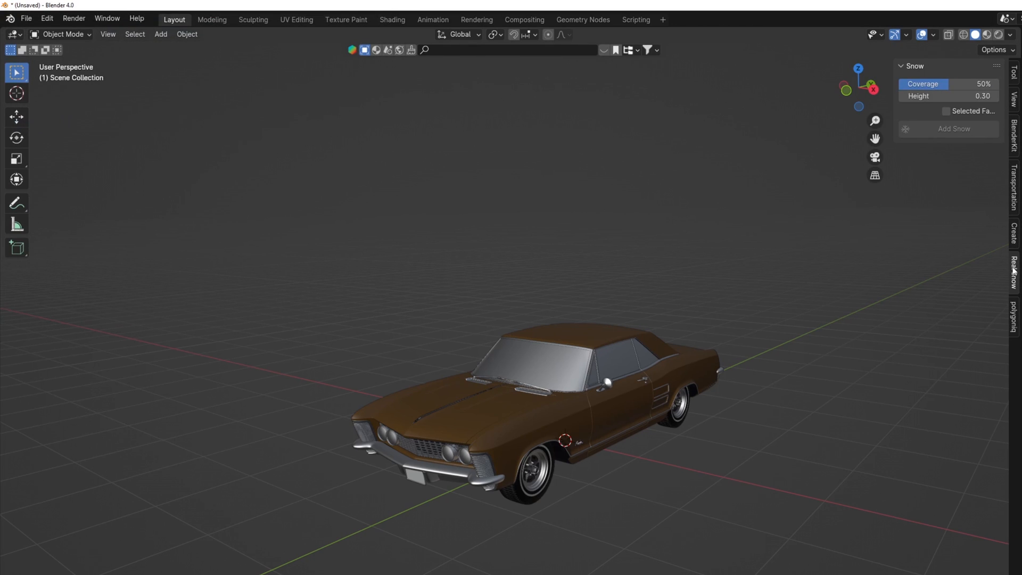
# - Select the brown car and add Real Snow at 70% coverage and 0.20 height
pyautogui.doubleClick(949, 96)
pyautogui.write('0.2')
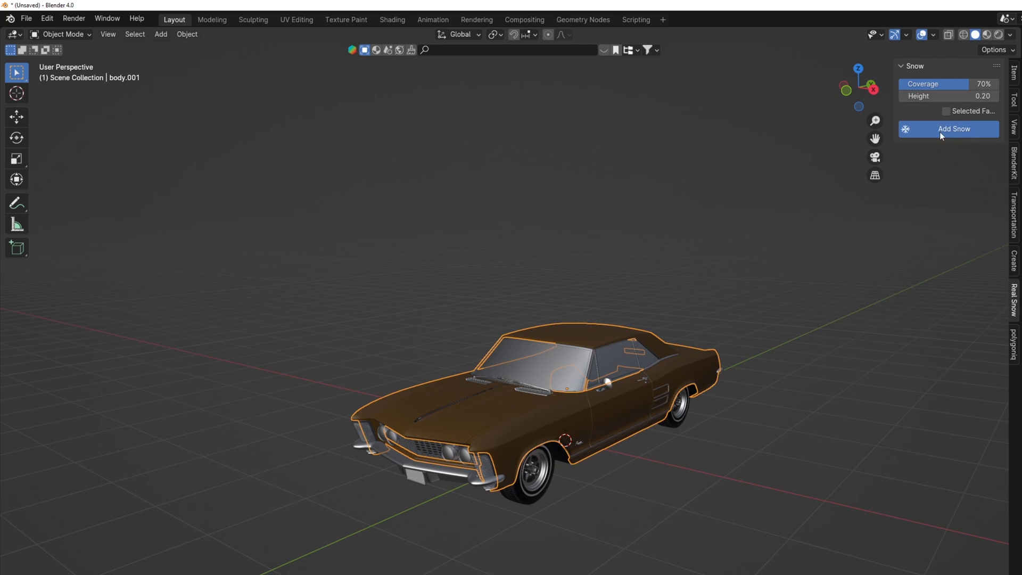
pyautogui.click(948, 128)
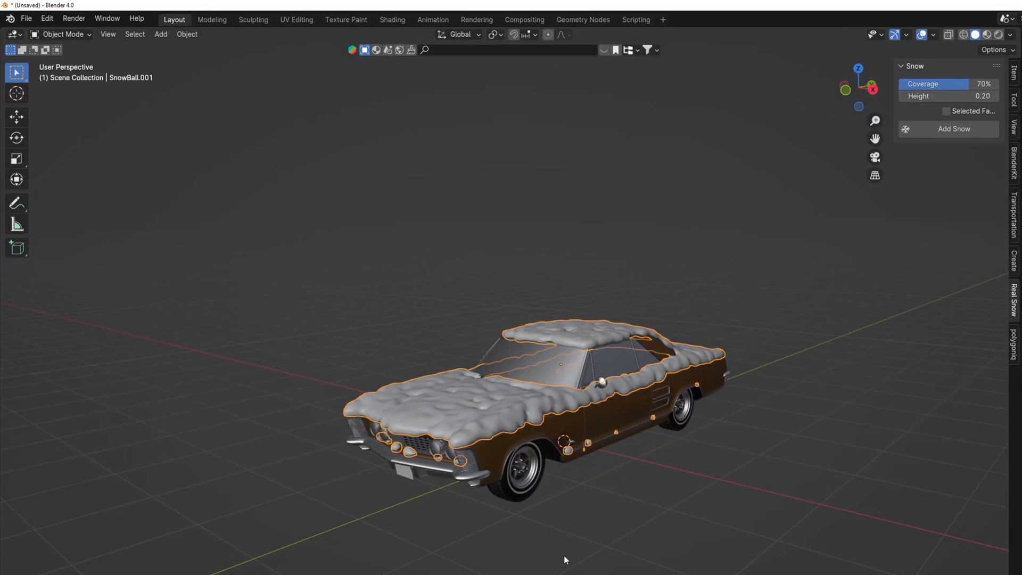
pyautogui.click(751, 322)
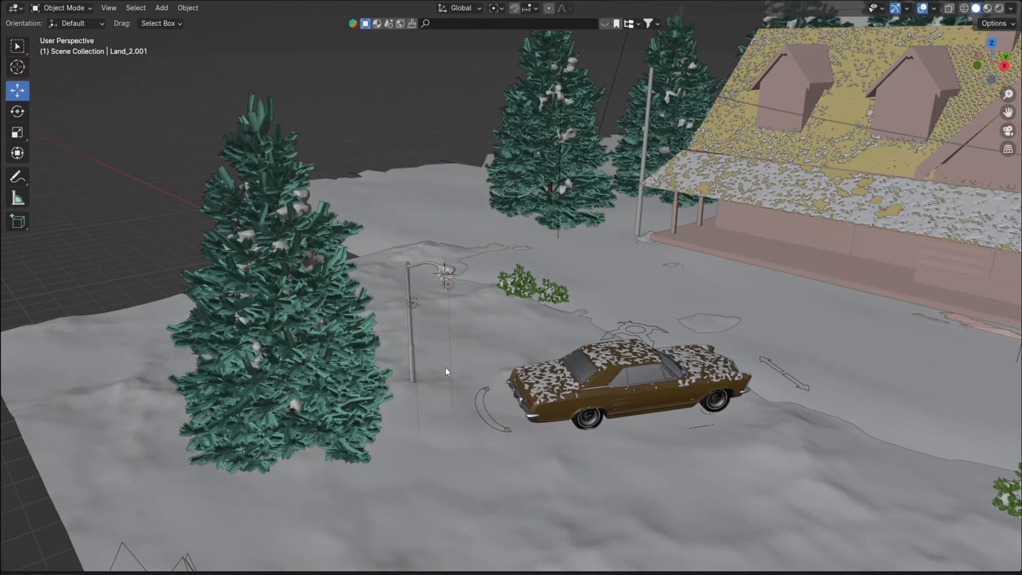
# - Add a cylinder shaped into a cone and give it the Orange_emmision volume material
pyautogui.click(161, 8)
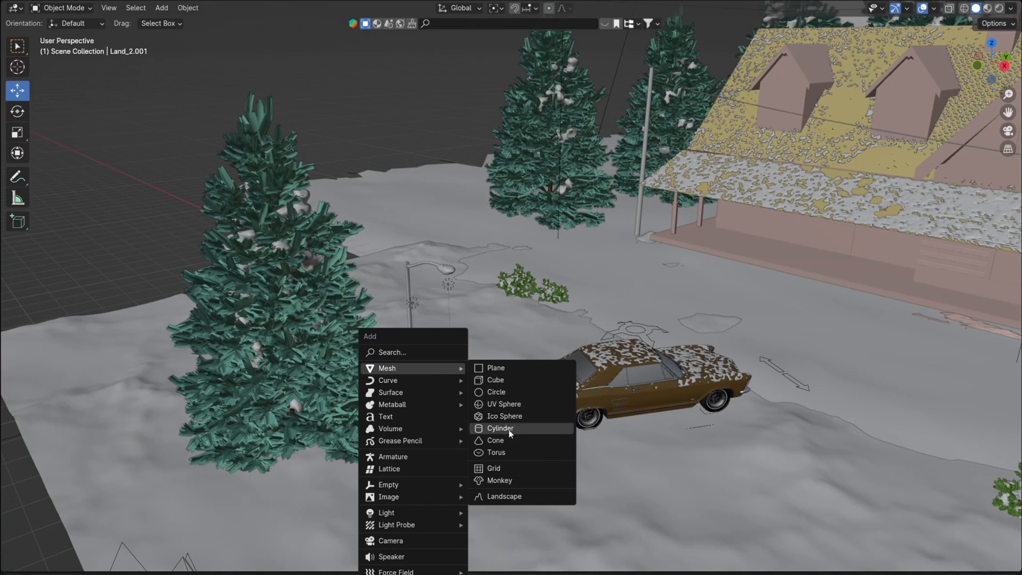
pyautogui.click(500, 428)
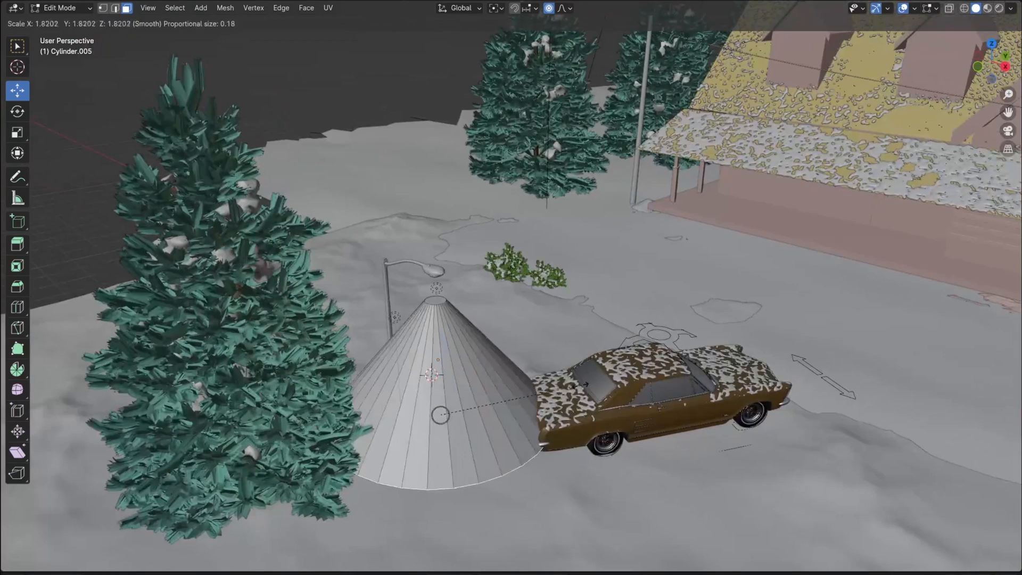
pyautogui.press('Tab')
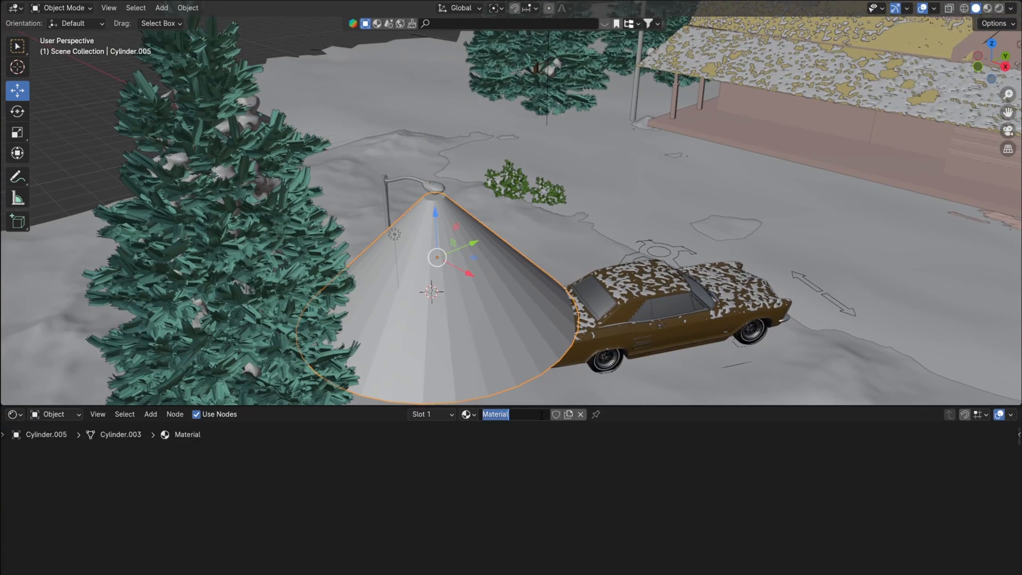
pyautogui.write('Orange_emmision')
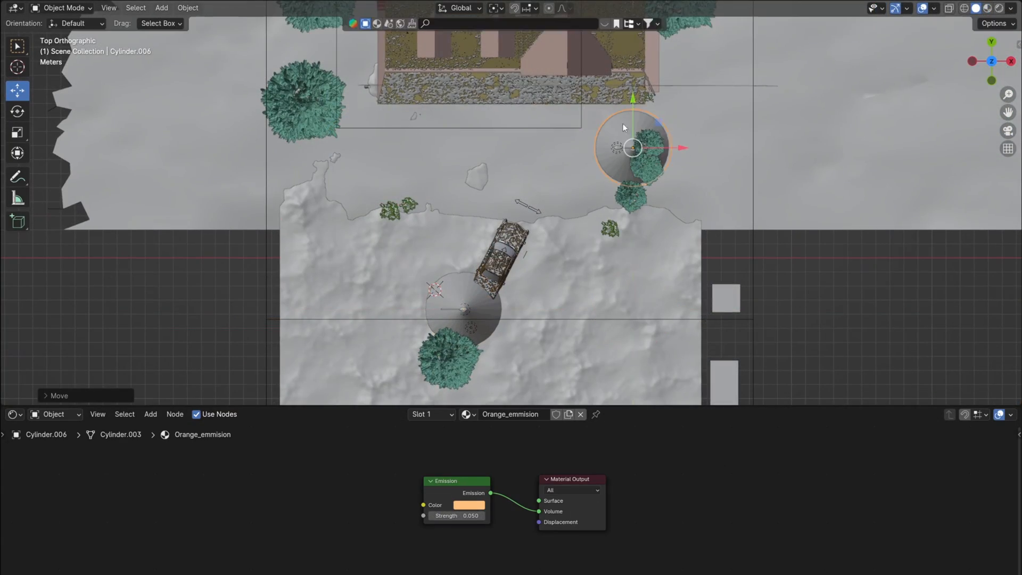
# - Set the light cone beside the car to display as Bounds
pyautogui.click(463, 309)
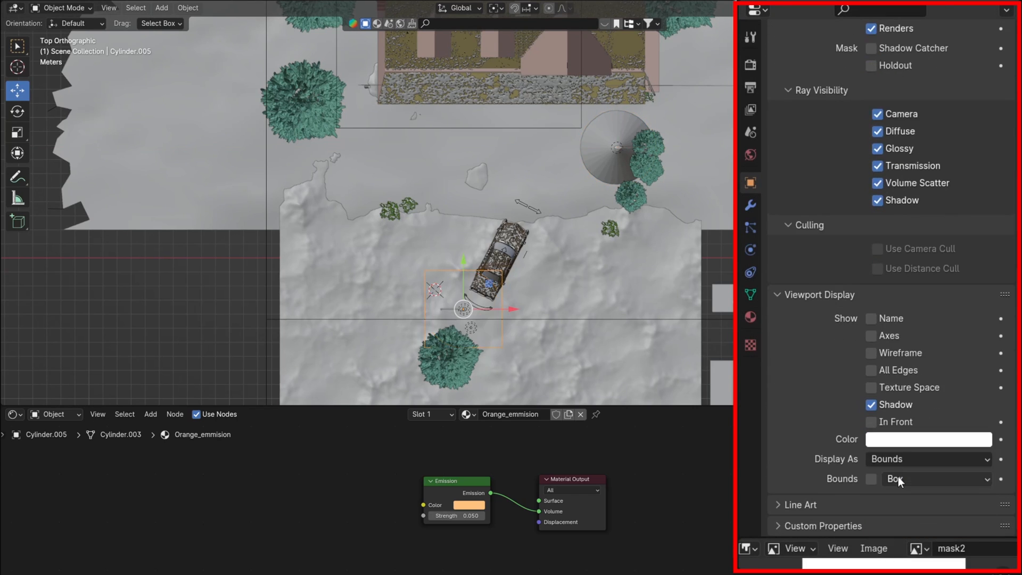
pyautogui.click(616, 147)
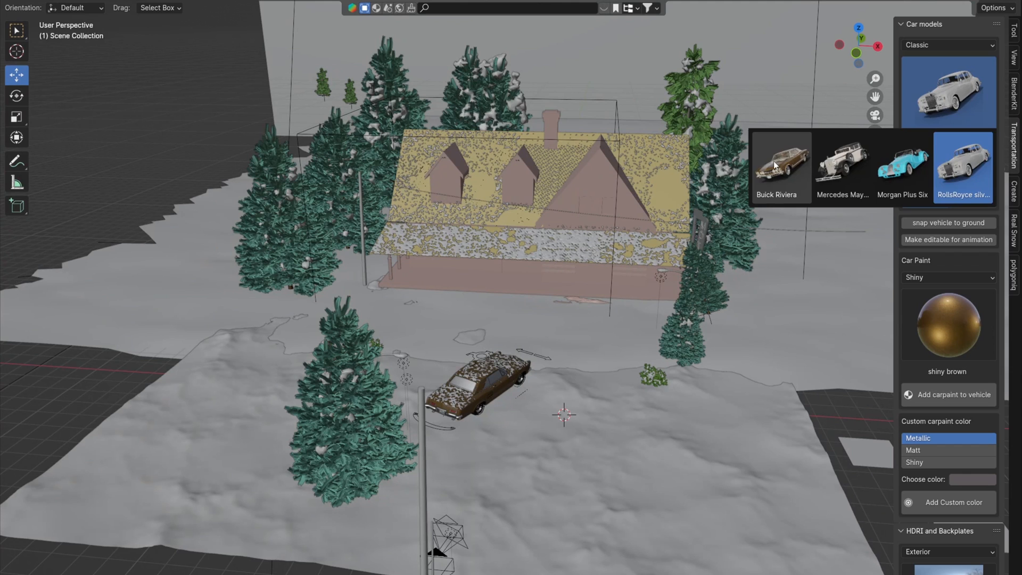
# - Add a Buick Riviera car and choose a coniferous fir to spawn from botaniq lite
pyautogui.click(779, 159)
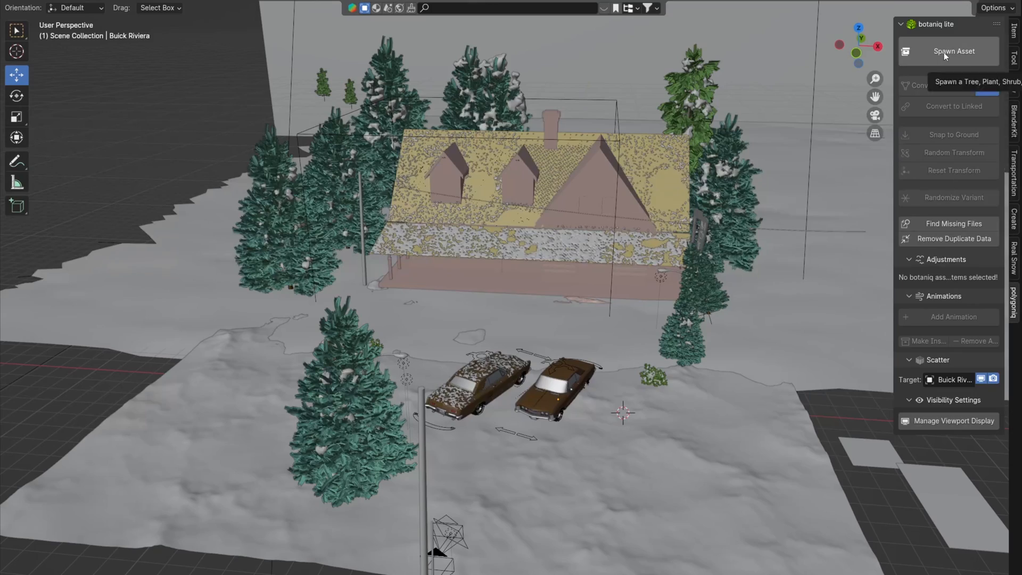
pyautogui.click(953, 51)
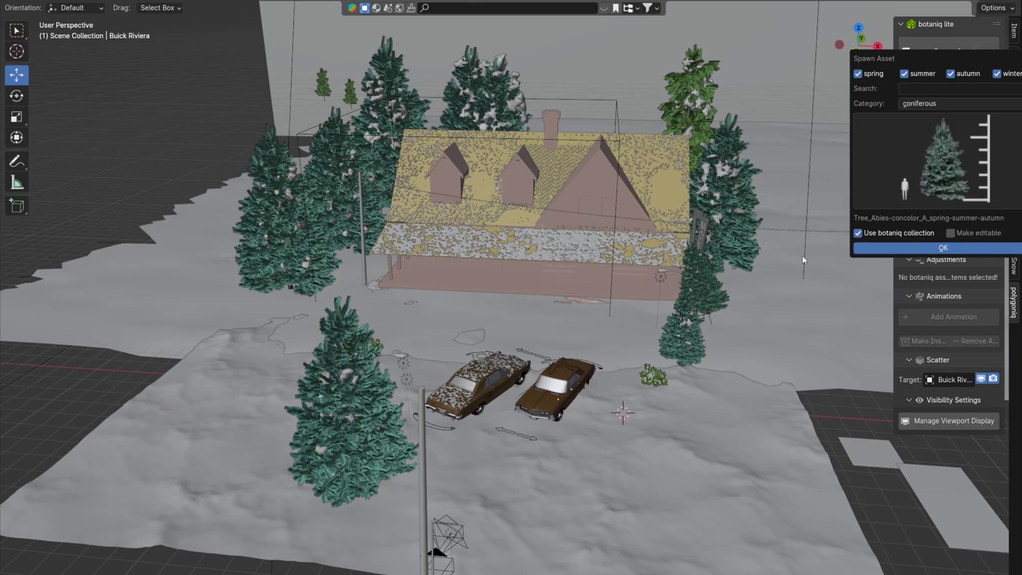
pyautogui.click(942, 248)
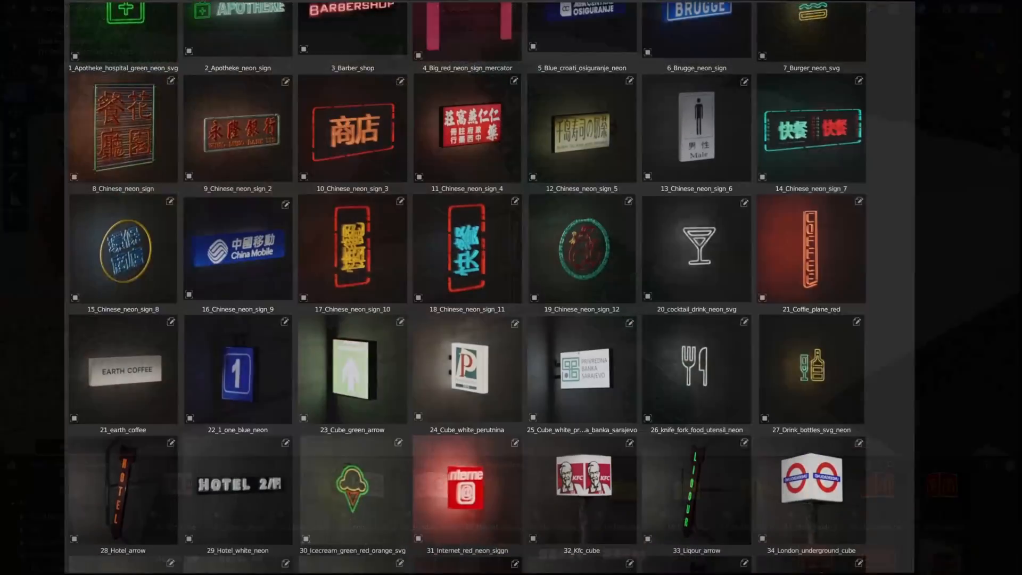
# - Add the 41_Motel_big_with_arrow neon sign and change its viewport shading
pyautogui.scroll(-3)
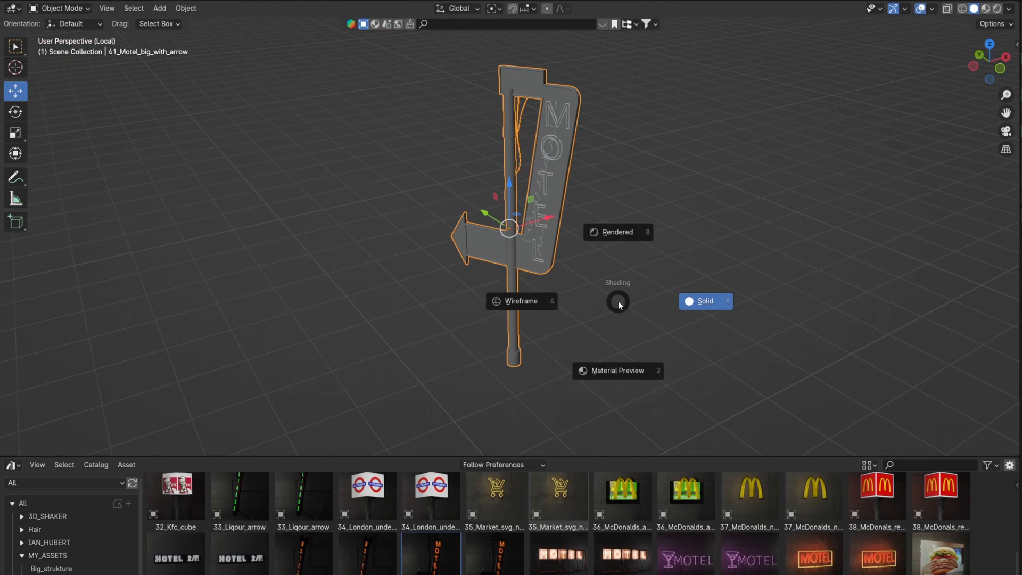
pyautogui.click(616, 232)
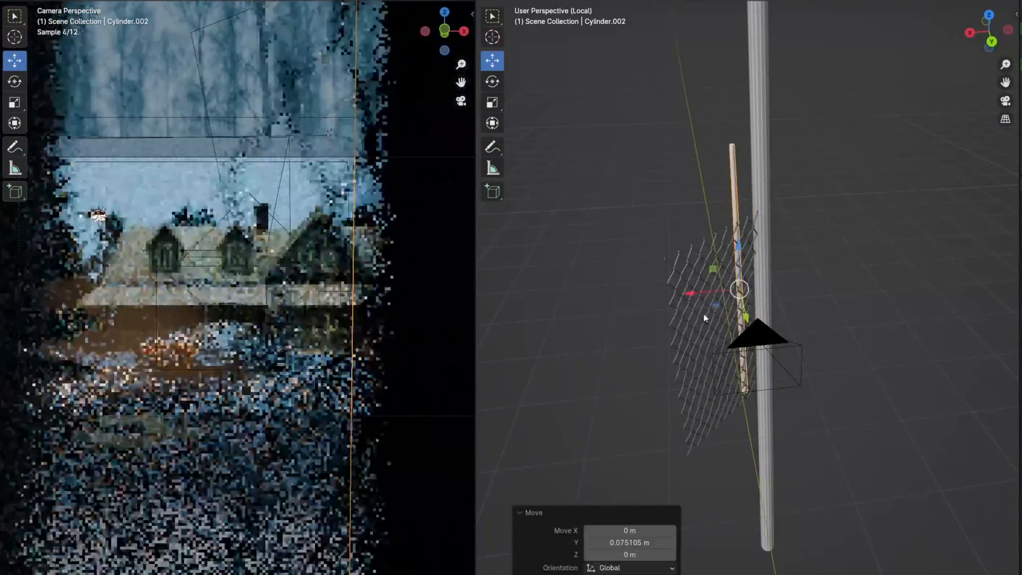
# - Confirm nudging the fence piece slightly along the pole
pyautogui.click(756, 340)
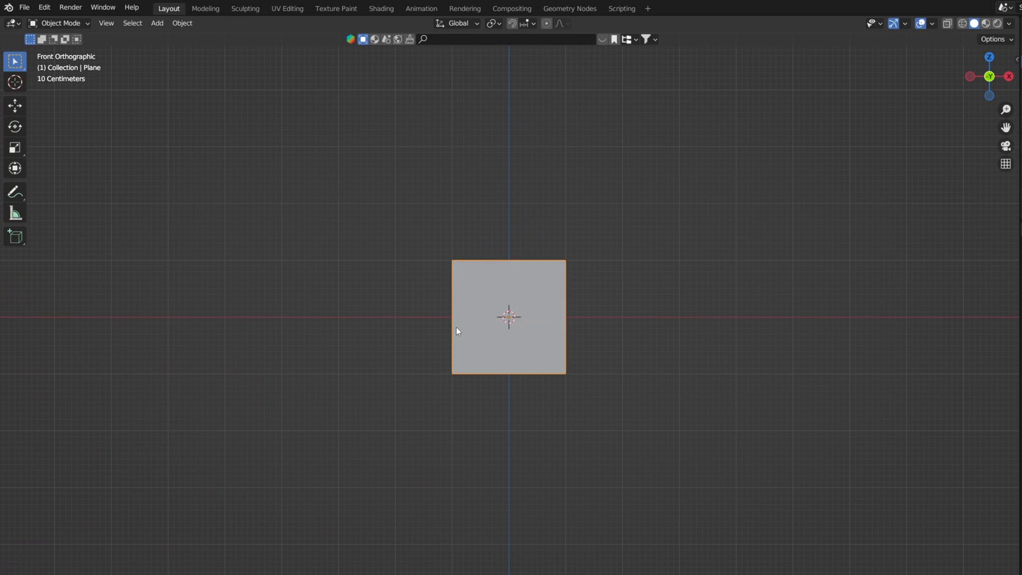
# - Edit the plane into a zigzag, convert it to a curve, and give it bevel thickness
pyautogui.press('Tab')
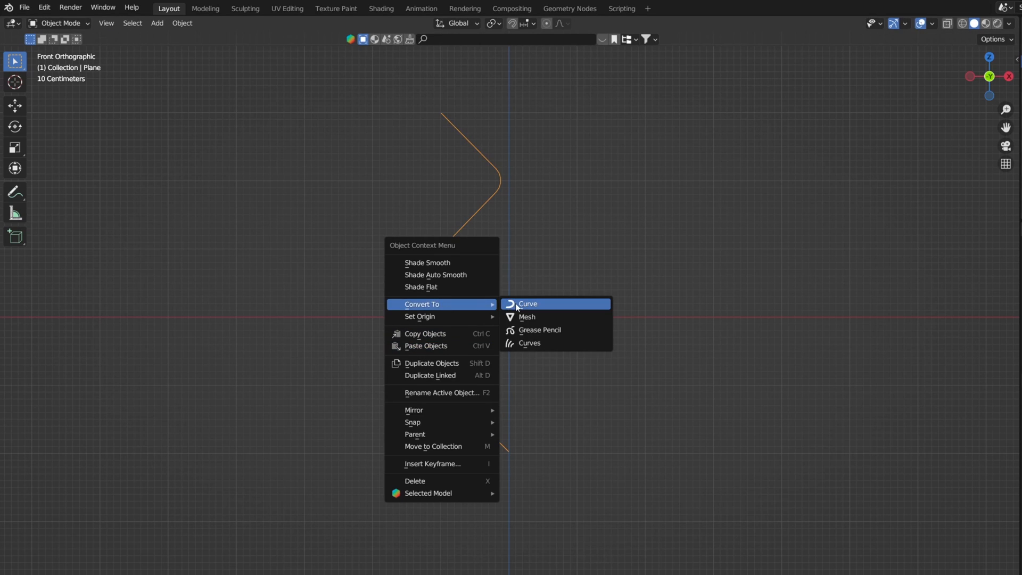
pyautogui.click(528, 304)
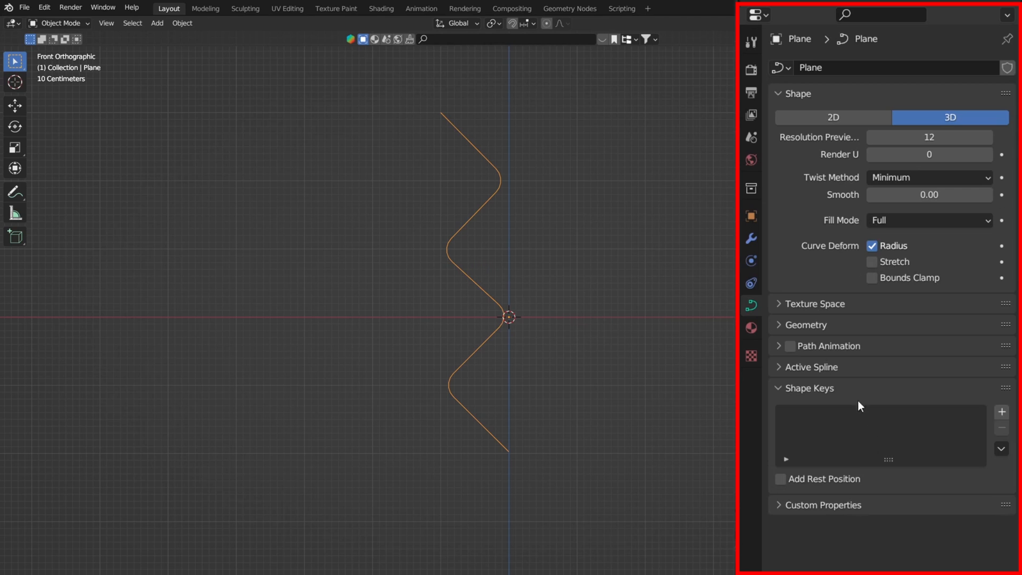
pyautogui.click(804, 324)
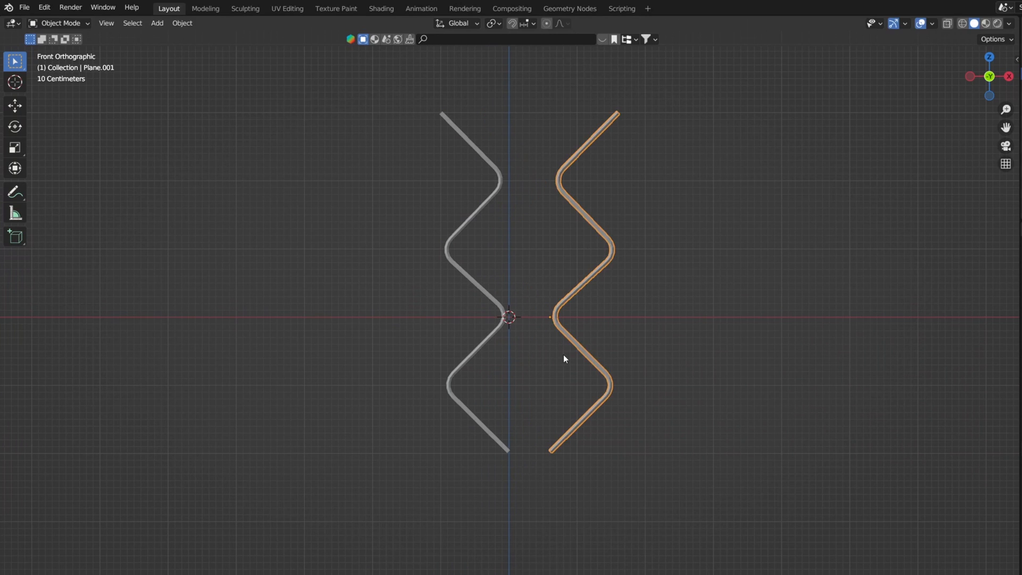
pyautogui.moveTo(620, 360)
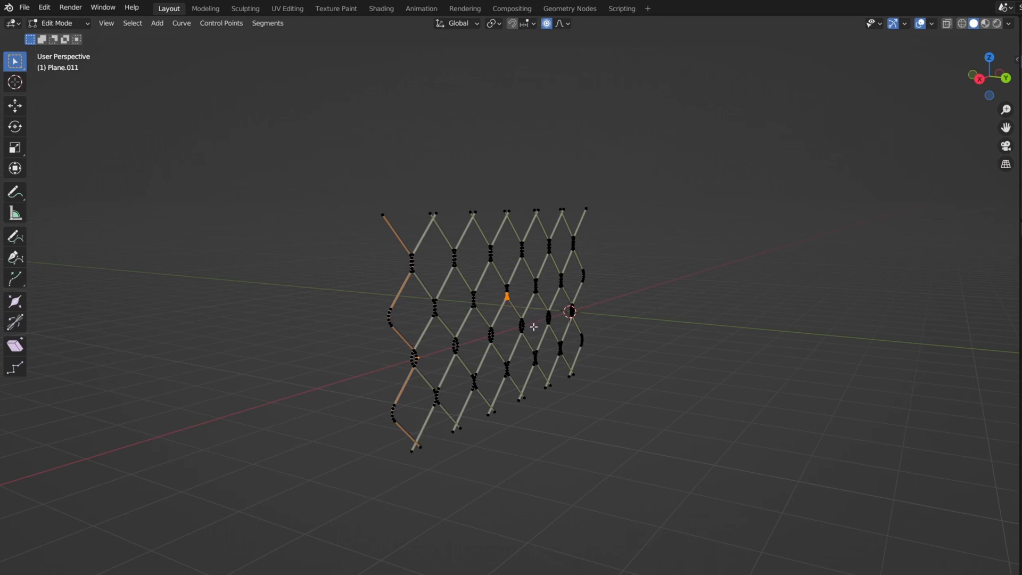
pyautogui.press('Tab')
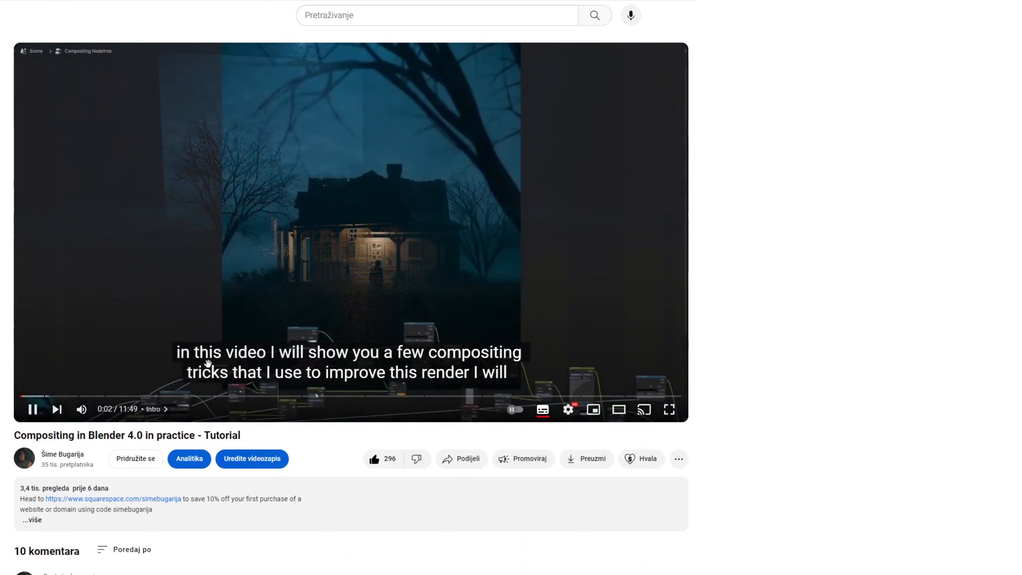
# - Toggle playback of the Blender 4.0 compositing tutorial and scroll up the page
pyautogui.click(669, 410)
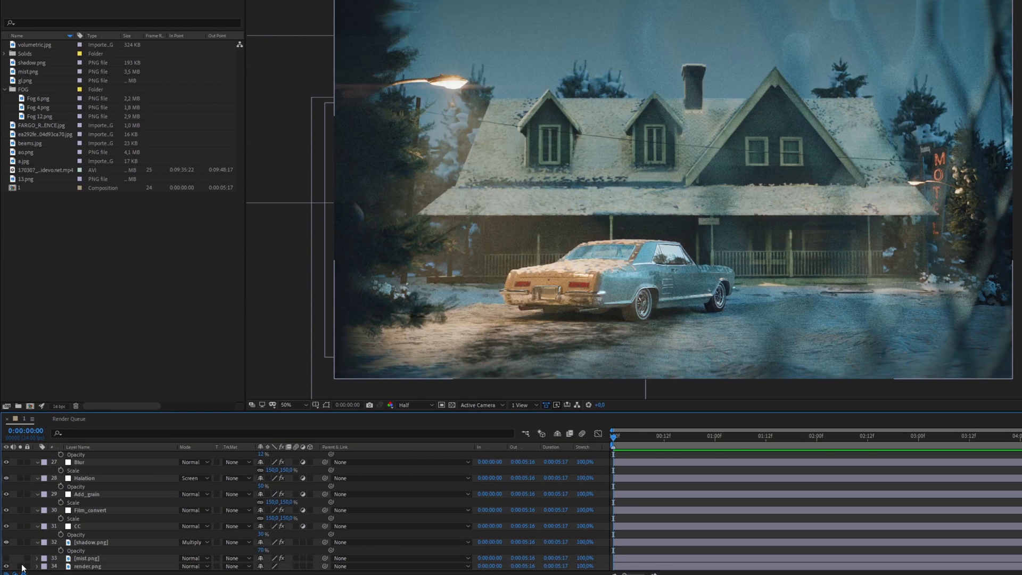
pyautogui.scroll(3)
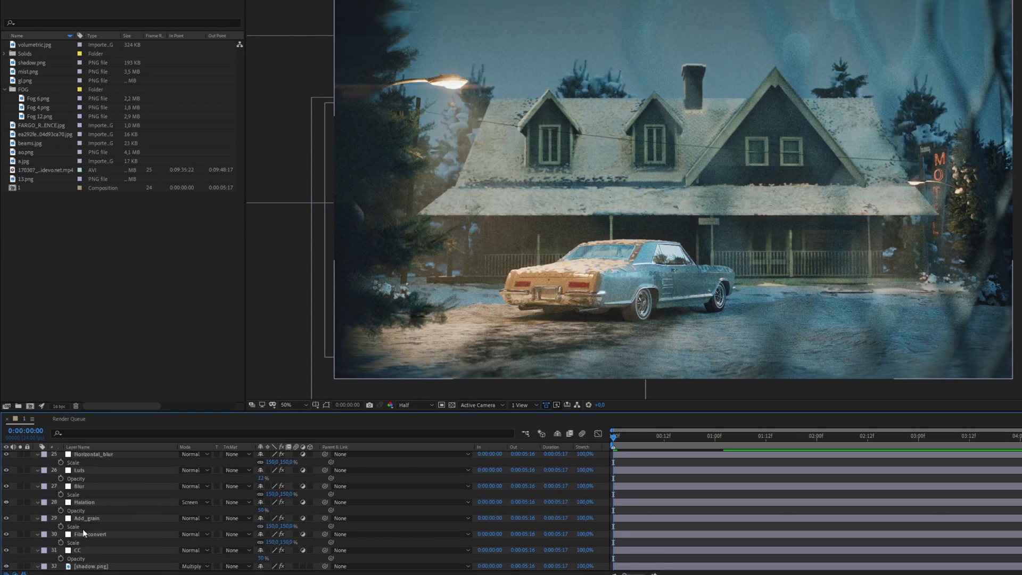
pyautogui.scroll(3)
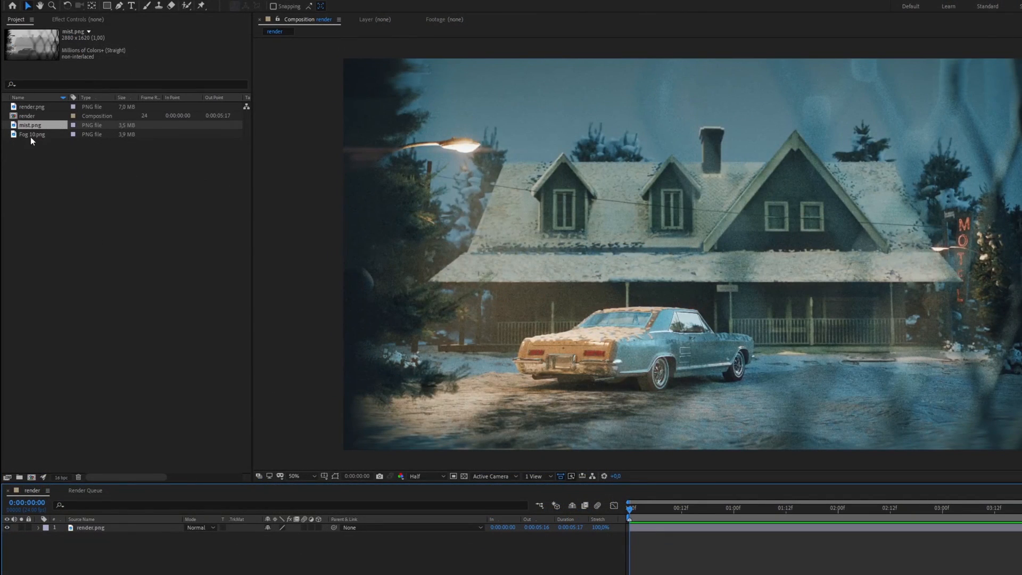
# - Layer Fog 10 in Screen mode and apply Tint mapping white to warm orange-yellow
pyautogui.click(32, 134)
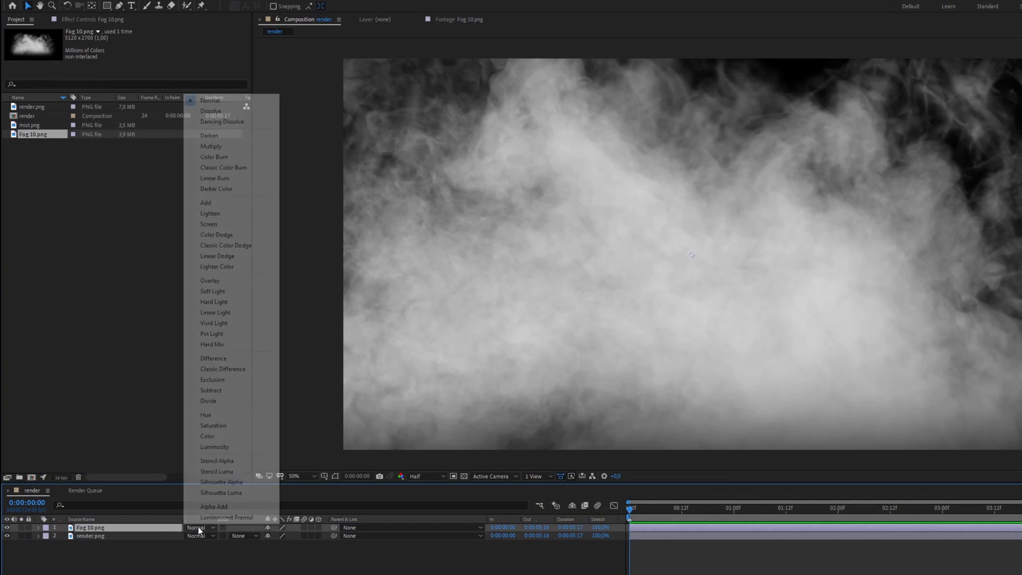
pyautogui.click(208, 223)
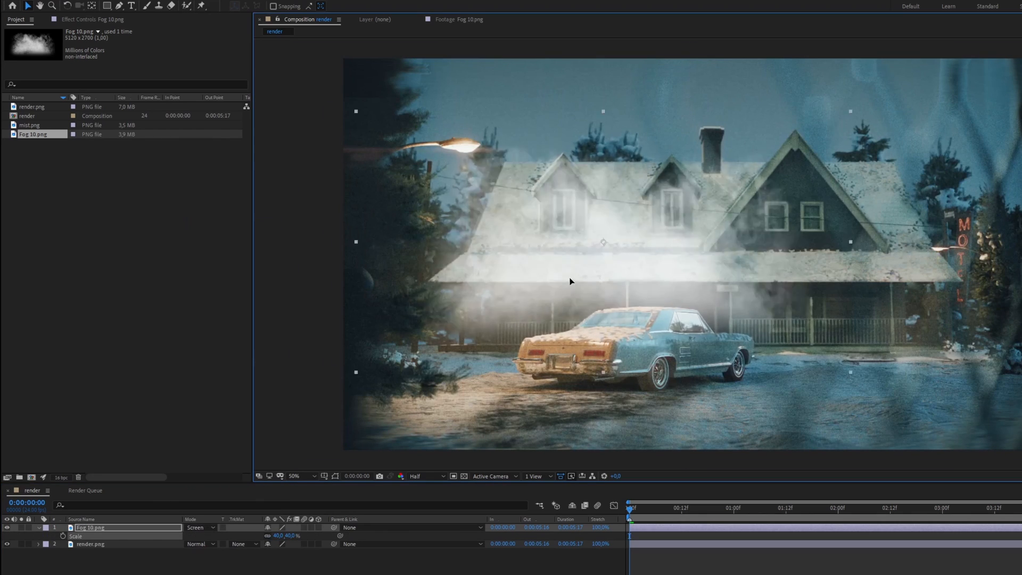
pyautogui.click(85, 19)
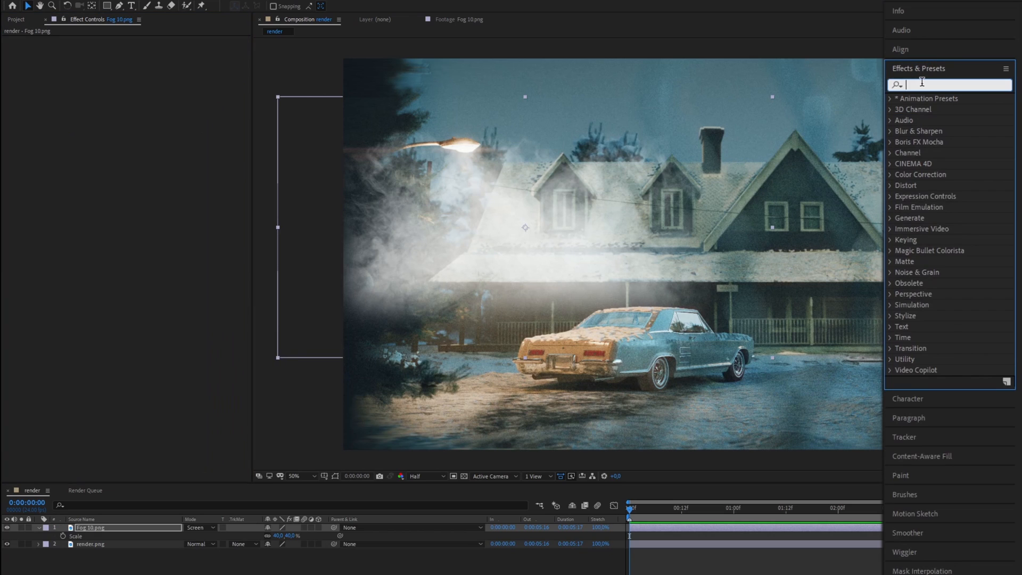
pyautogui.write('tint')
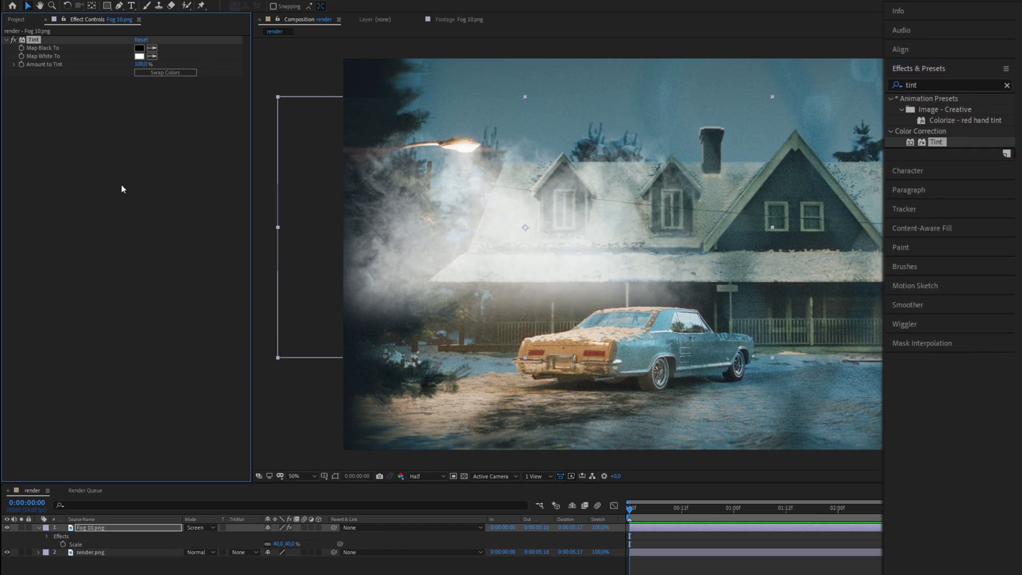
pyautogui.click(139, 55)
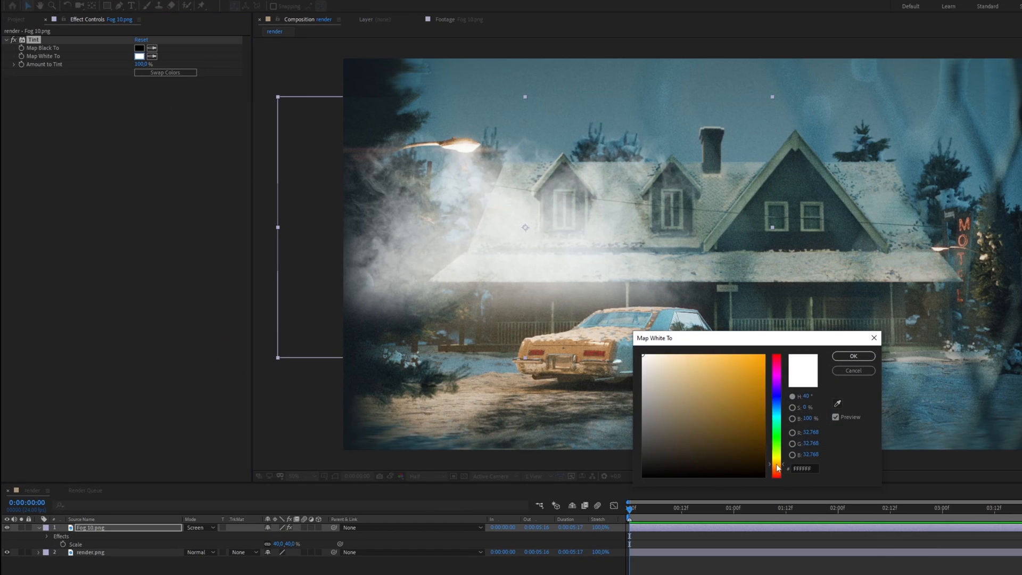
pyautogui.click(712, 357)
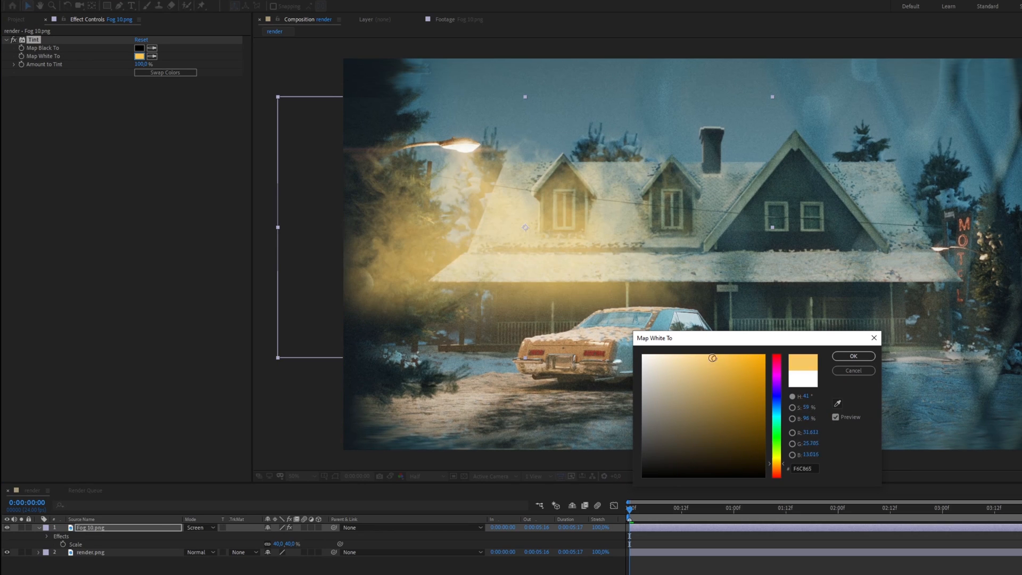
pyautogui.click(853, 357)
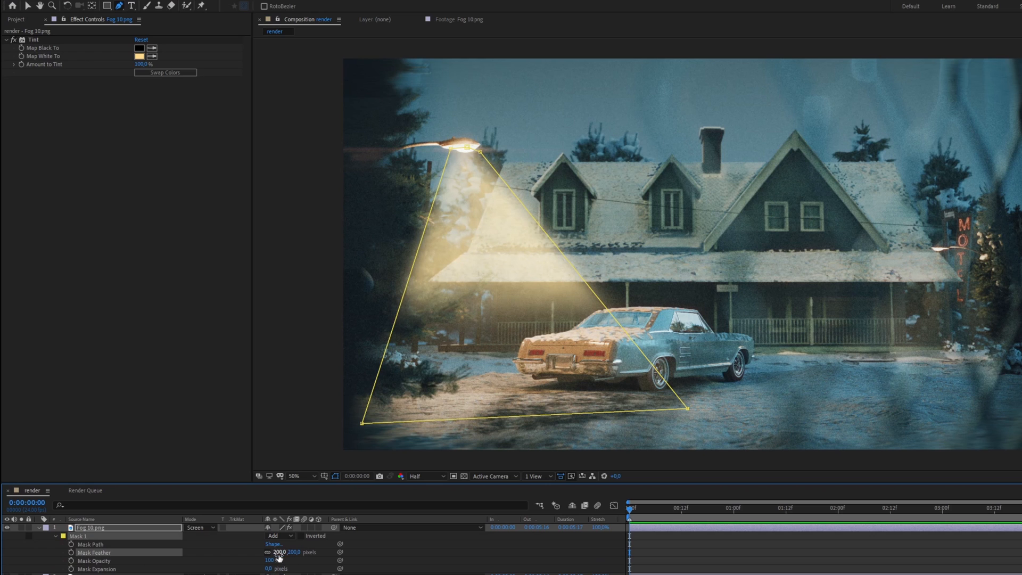
# - Feather the light-cone mask, then apply Levels to darken the mist pass matte
pyautogui.click(15, 19)
pyautogui.write('level')
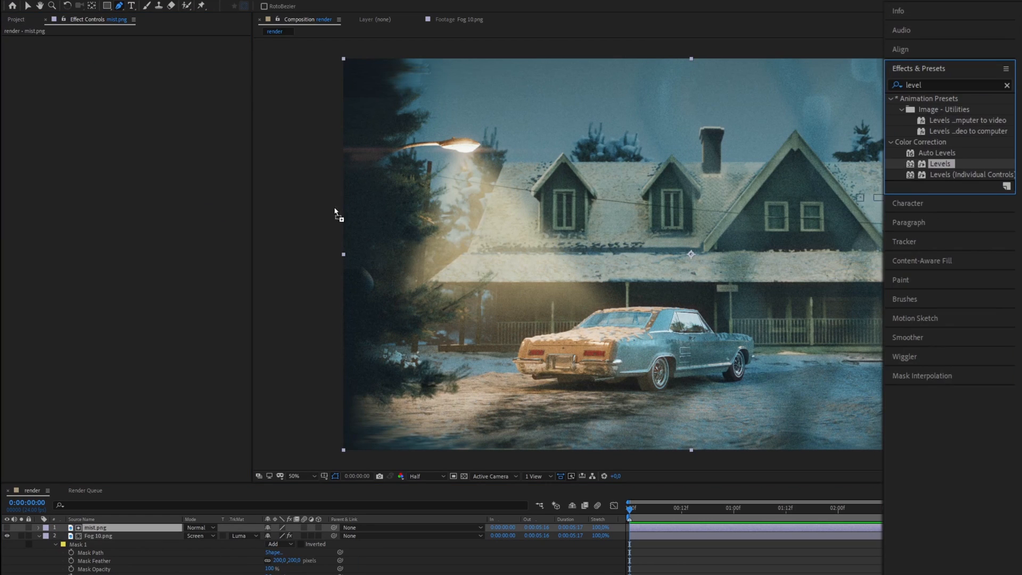
pyautogui.doubleClick(940, 164)
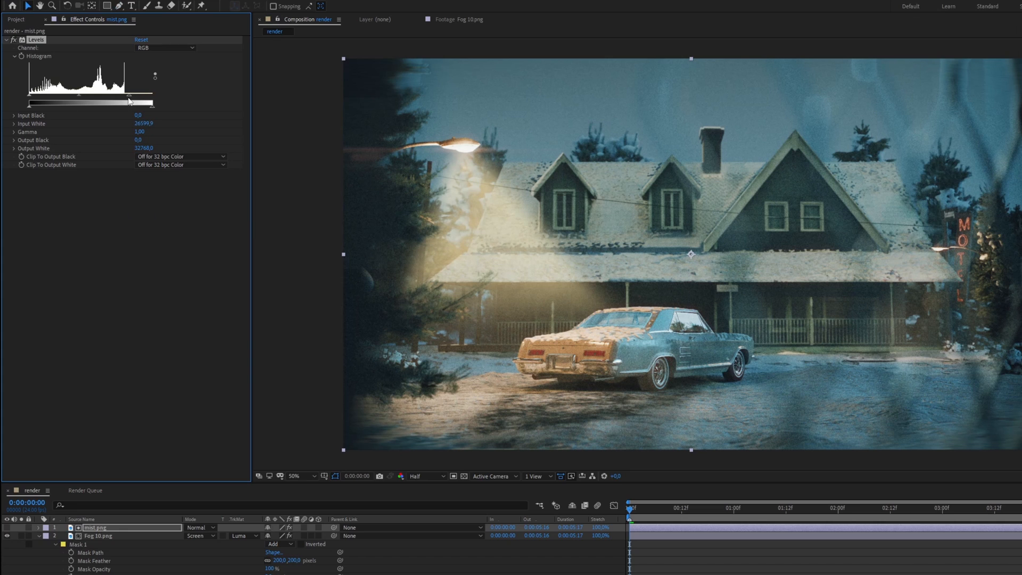
pyautogui.moveTo(135, 103); pyautogui.dragTo(137, 101)
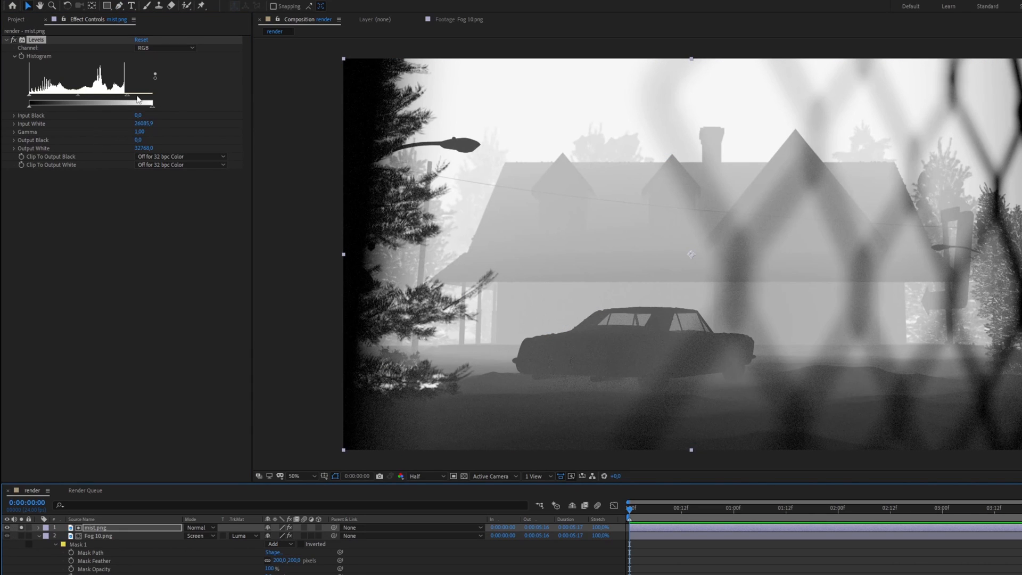
pyautogui.moveTo(128, 99); pyautogui.dragTo(69, 99)
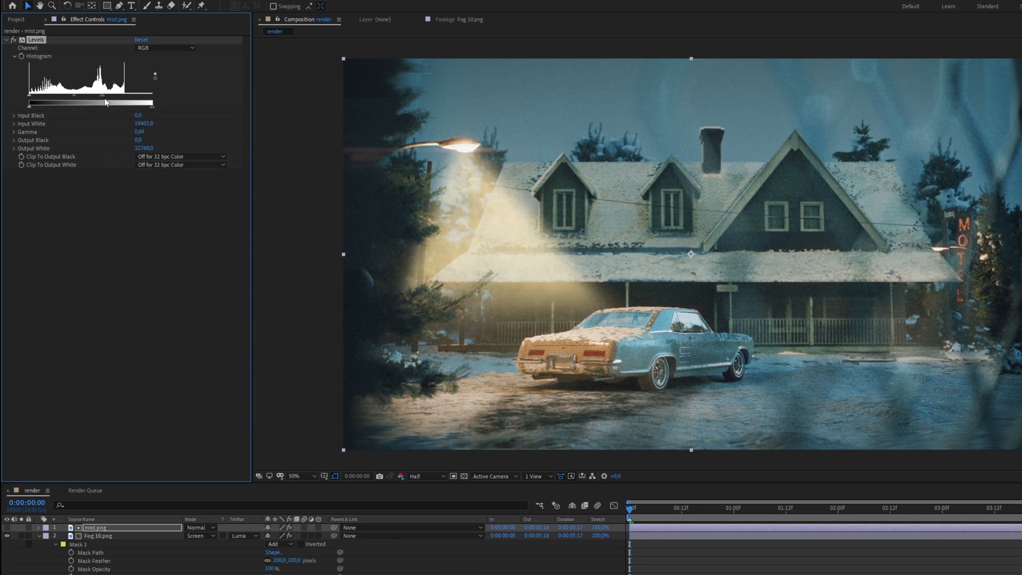
# - Lower the orange fog layer's opacity so the cone partly fades
pyautogui.click(97, 535)
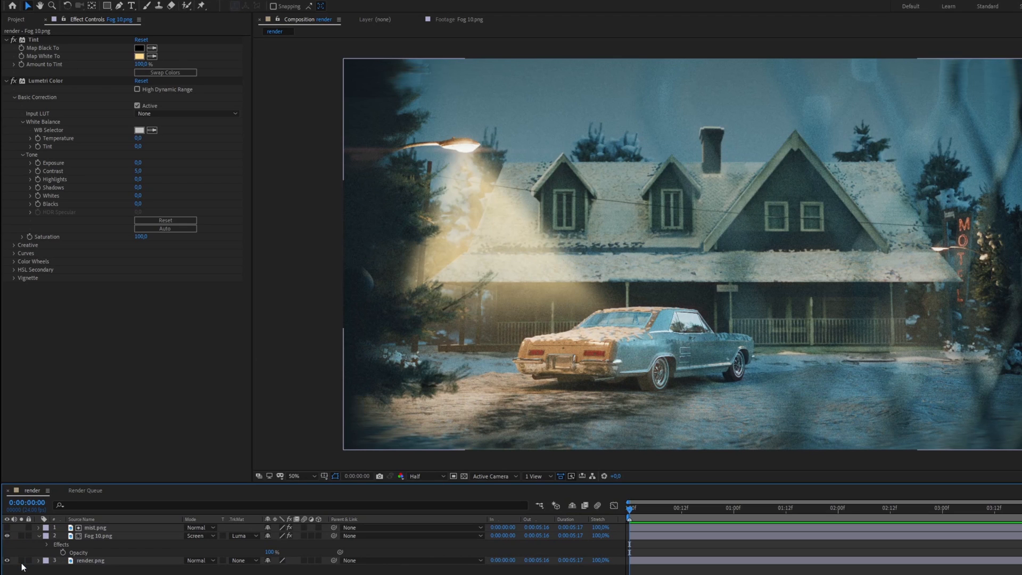
pyautogui.click(98, 535)
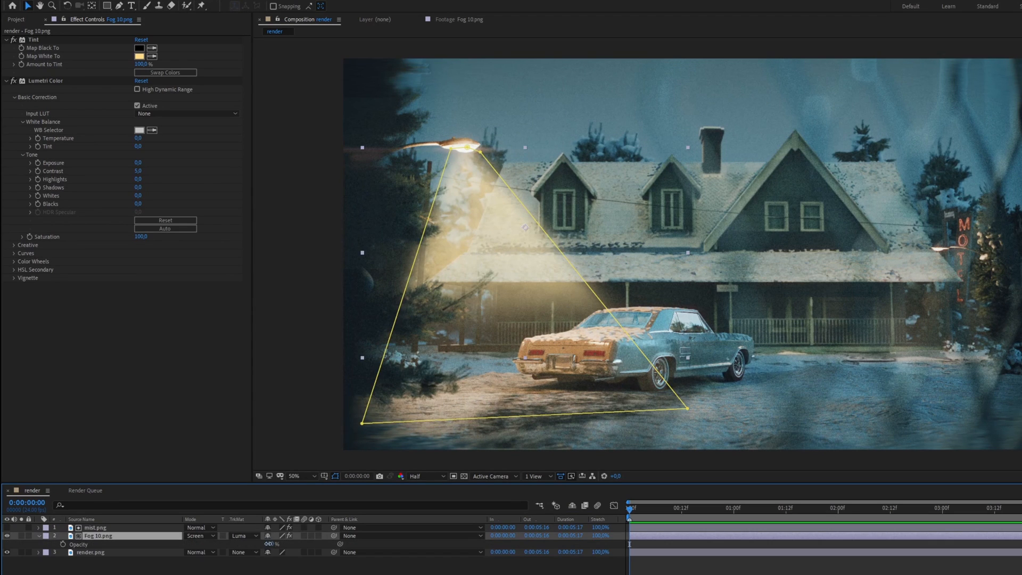
pyautogui.click(271, 544)
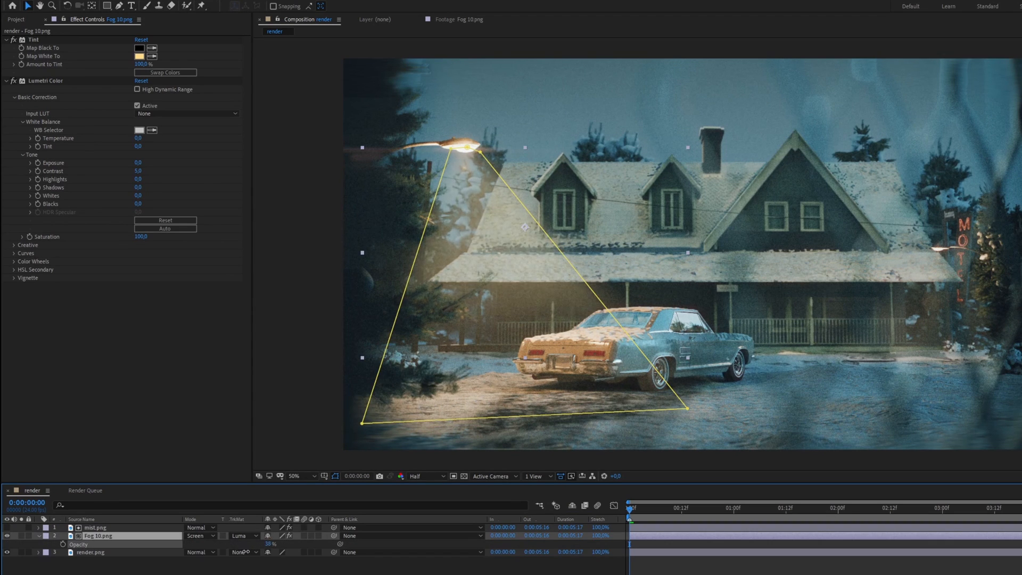